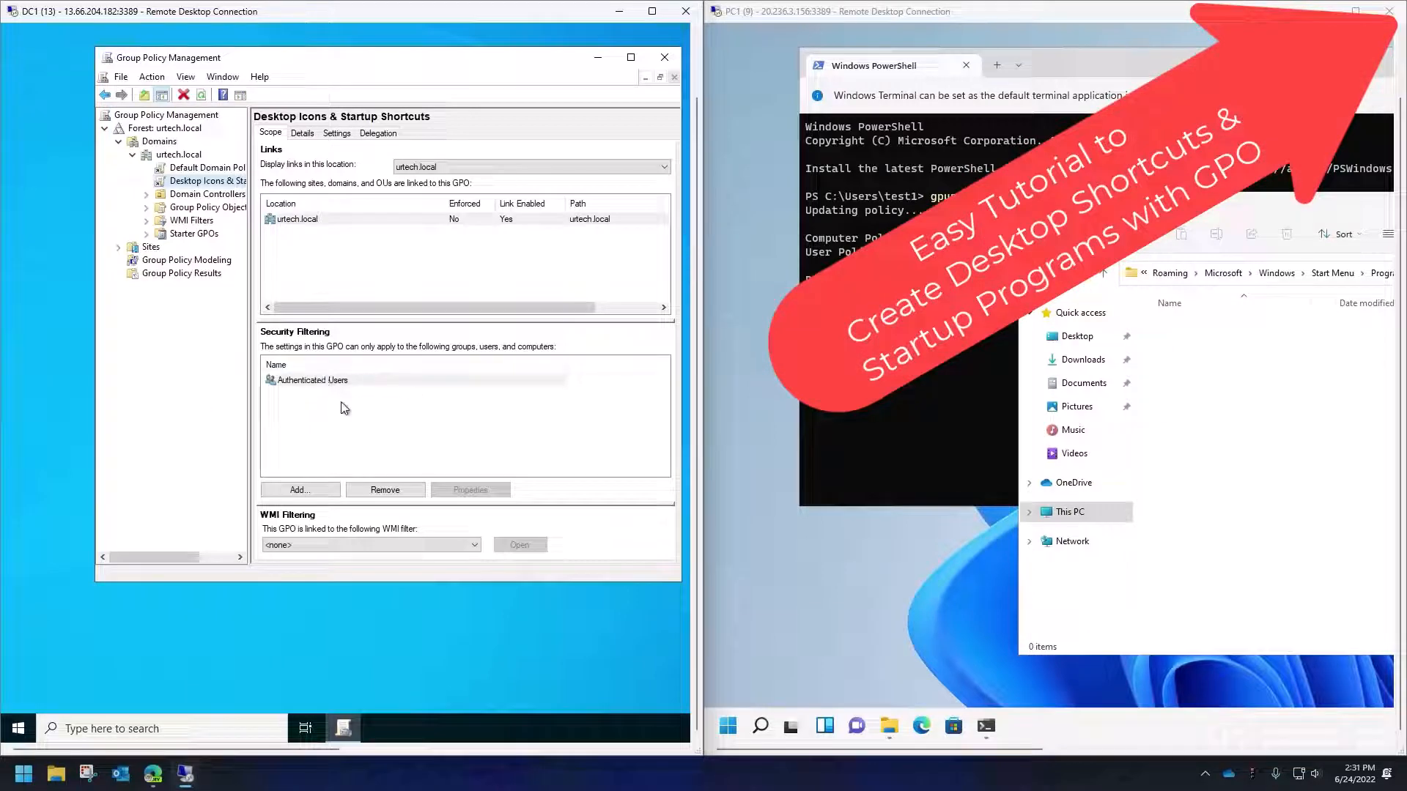
{"action": "mouse_move", "coordinate": [374, 384]}
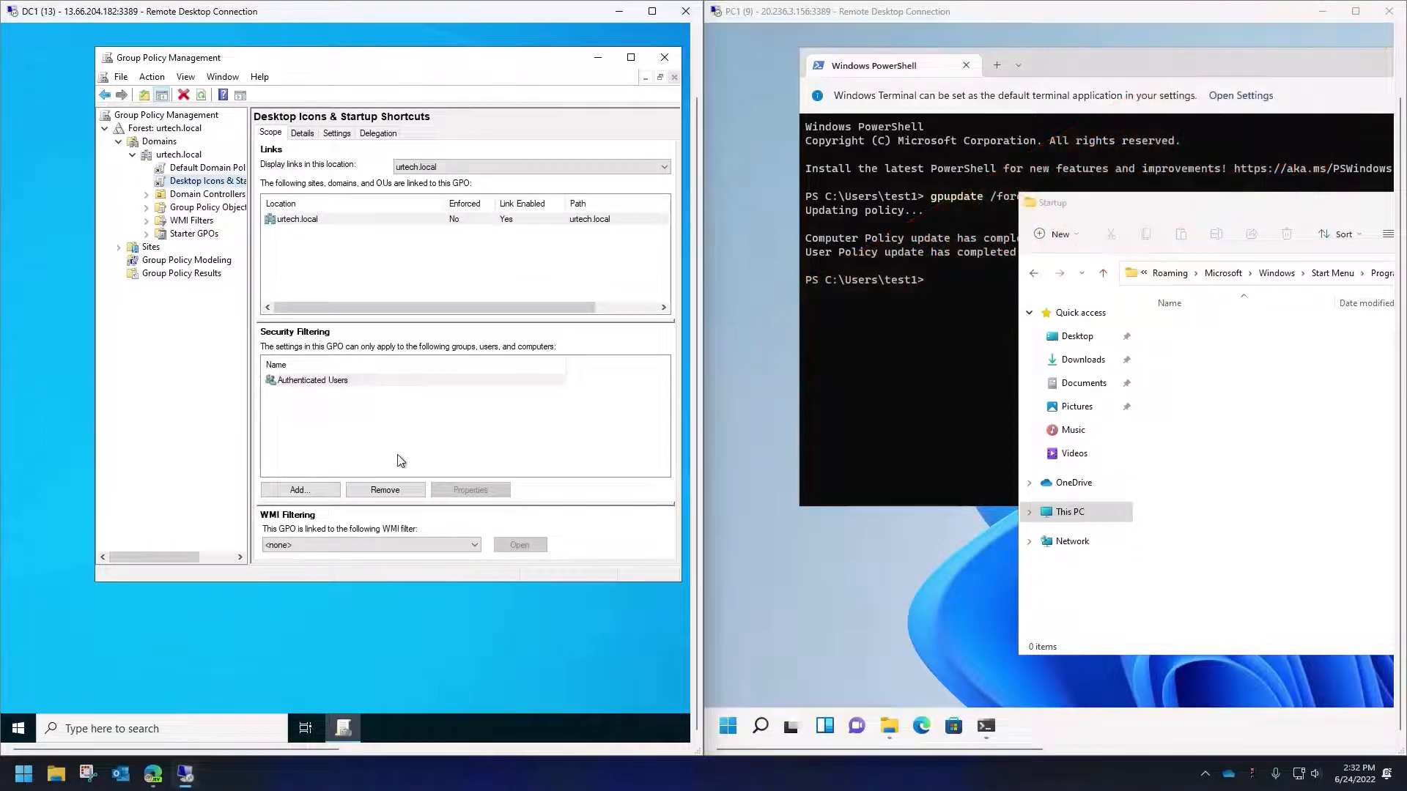
{"action": "mouse_move", "coordinate": [402, 400]}
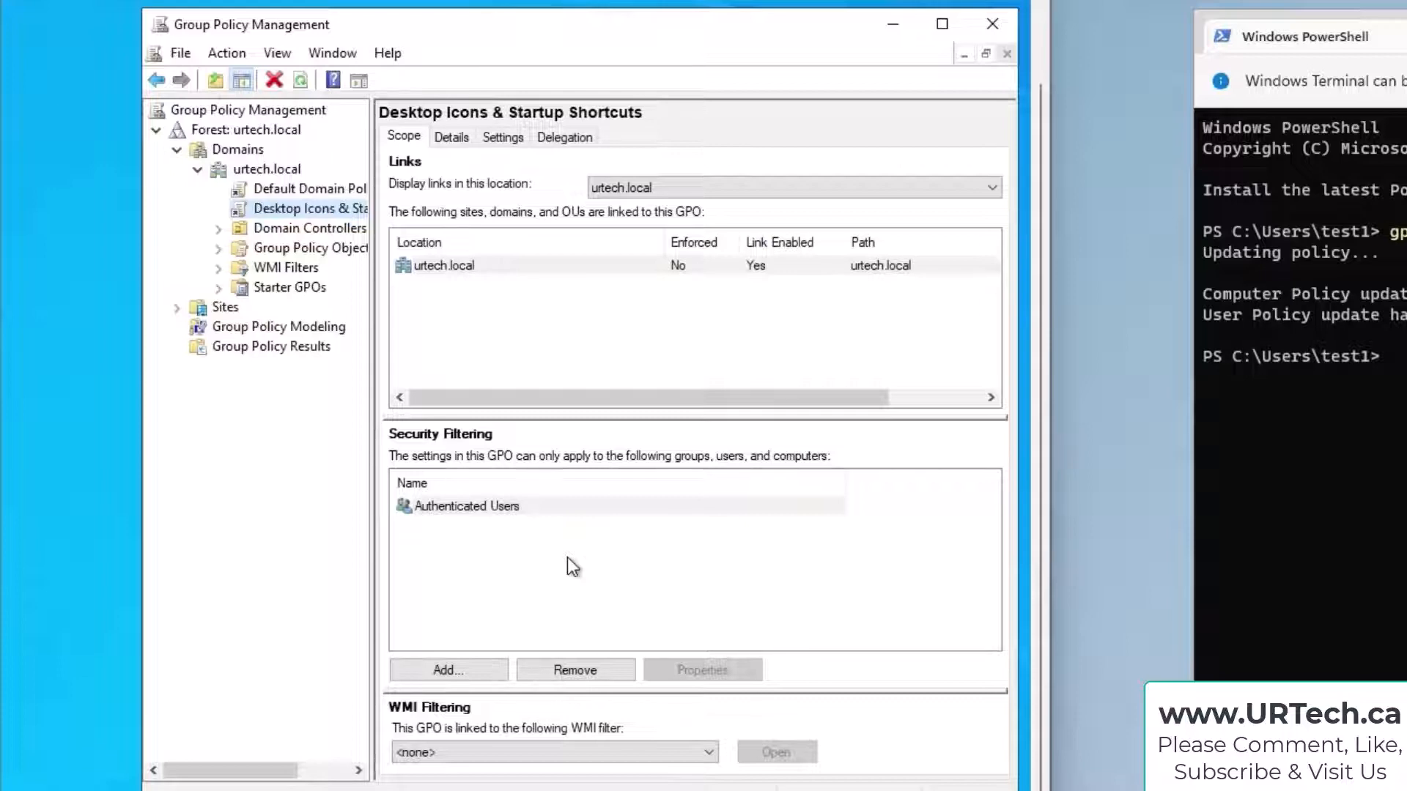
{"action": "mouse_move", "coordinate": [458, 513]}
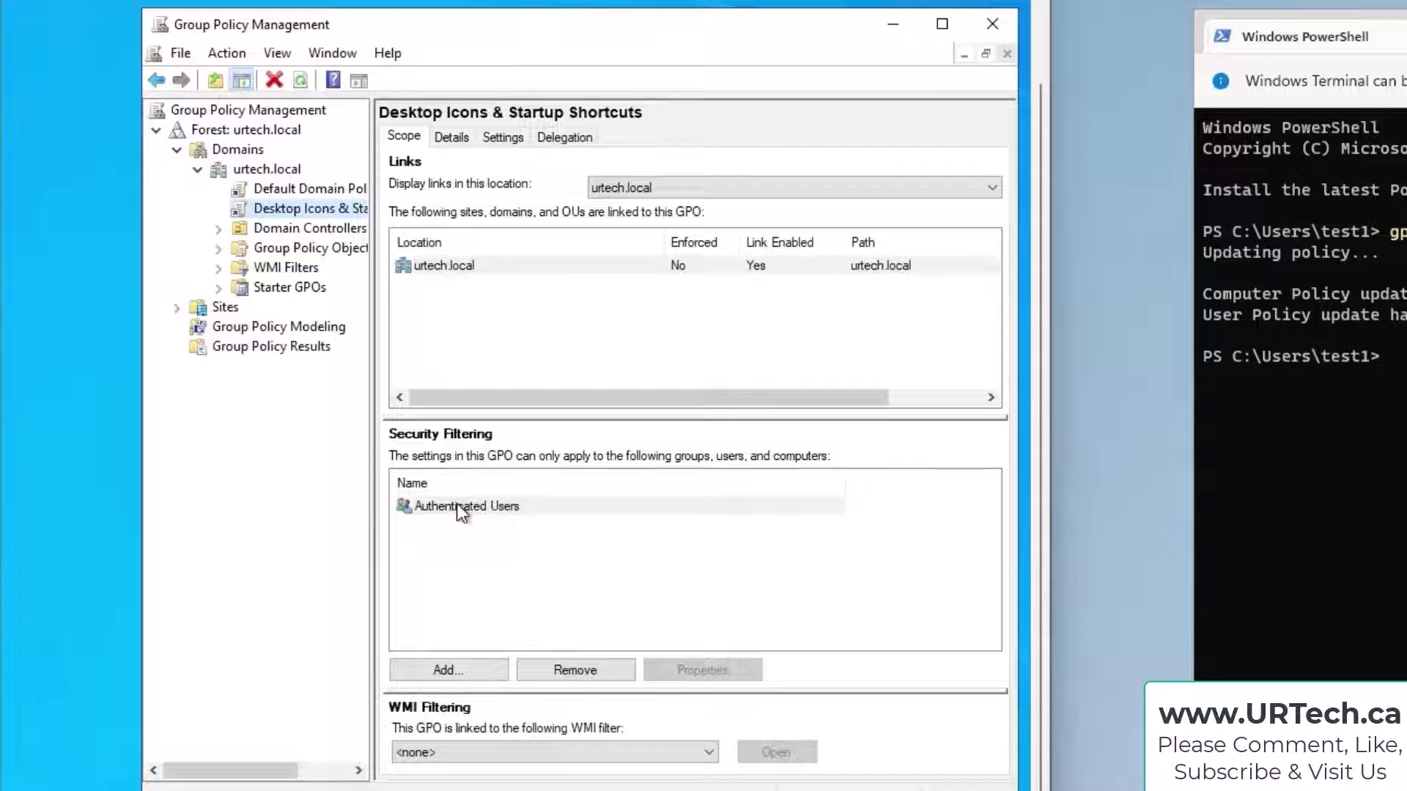
- Remove Authenticated Users from the GPO's security filtering, accepting the read-permission warning
{"action": "left_click", "coordinate": [466, 506]}
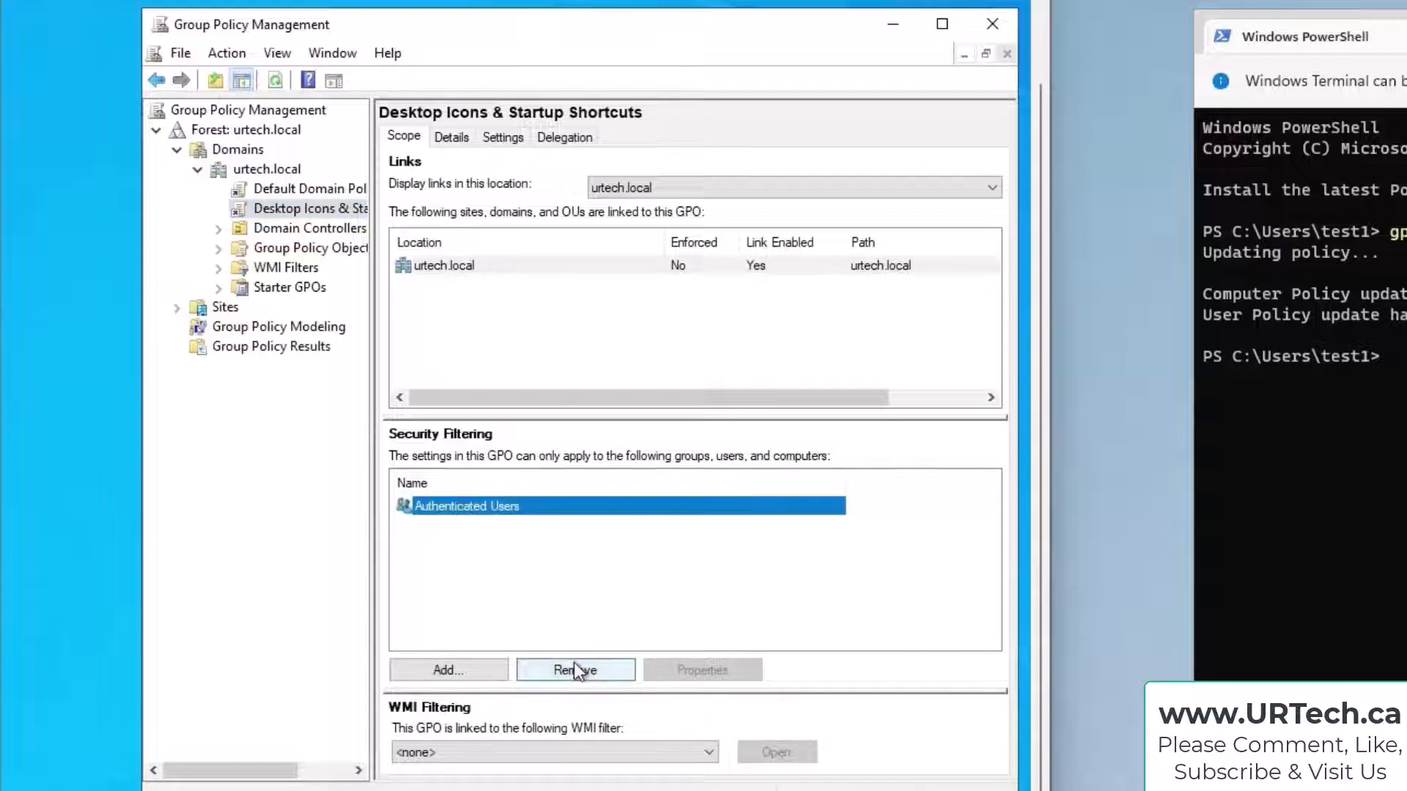
{"action": "left_click", "coordinate": [575, 670]}
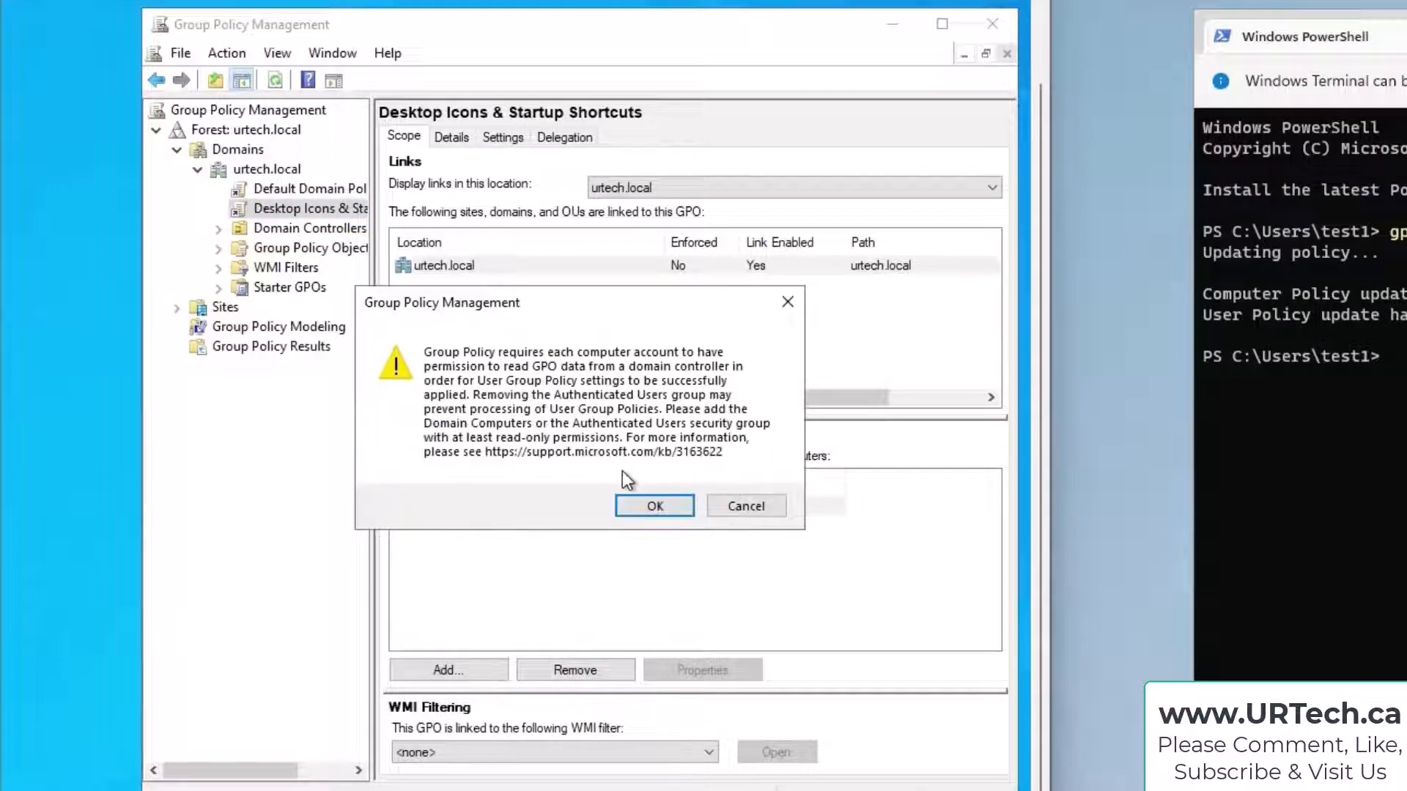
{"action": "left_click", "coordinate": [654, 506]}
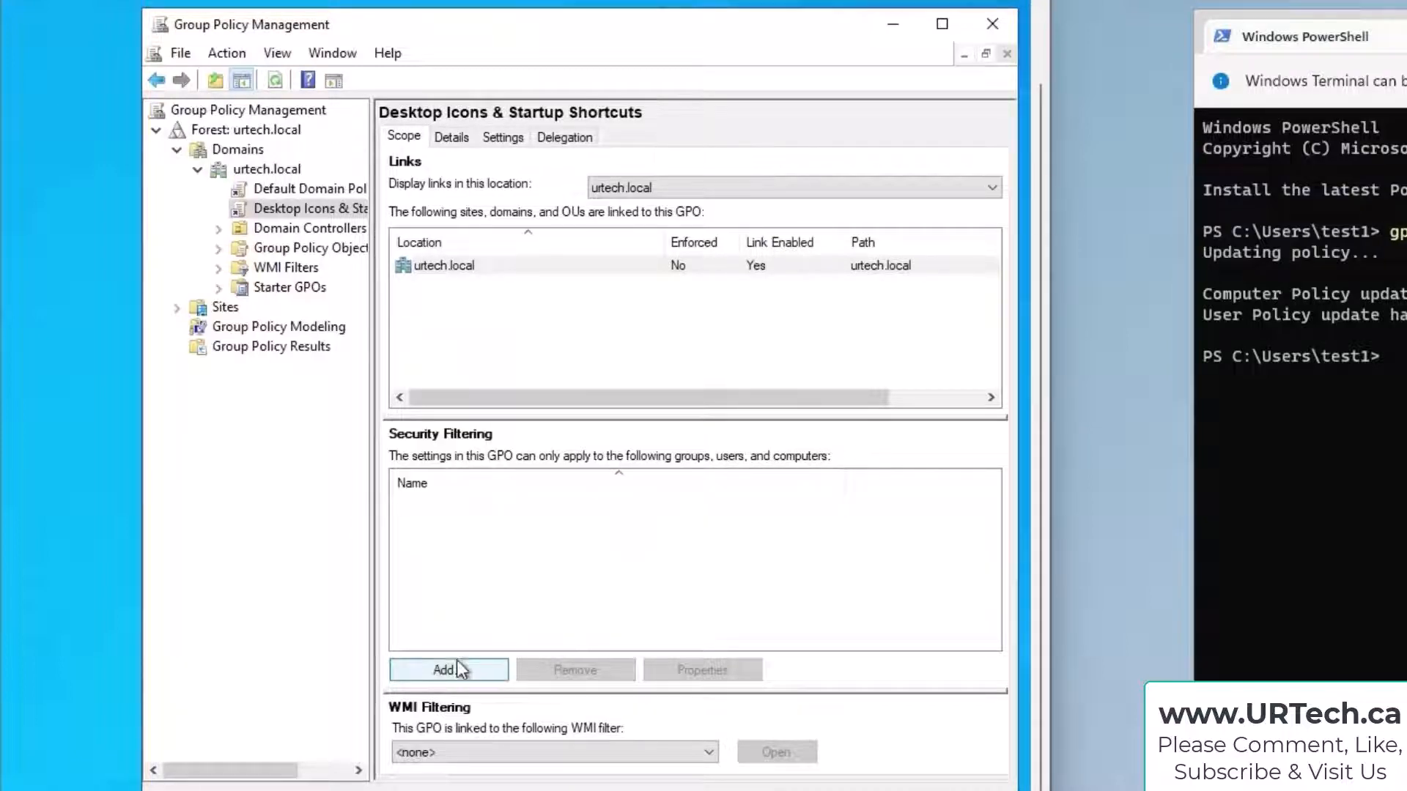
- Add test1 as a security filtering entry, then remove it again
{"action": "left_click", "coordinate": [448, 670]}
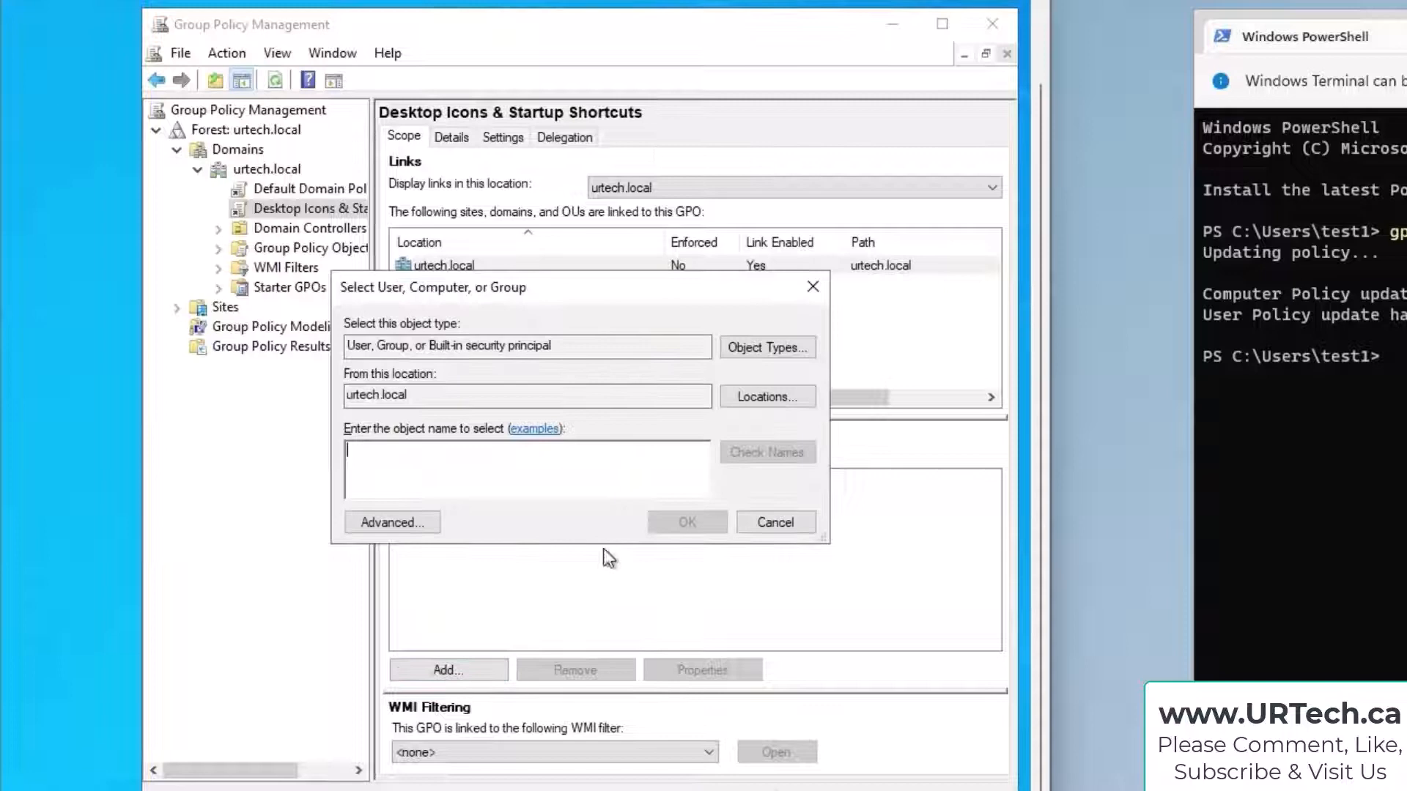
{"action": "type", "text": "t"}
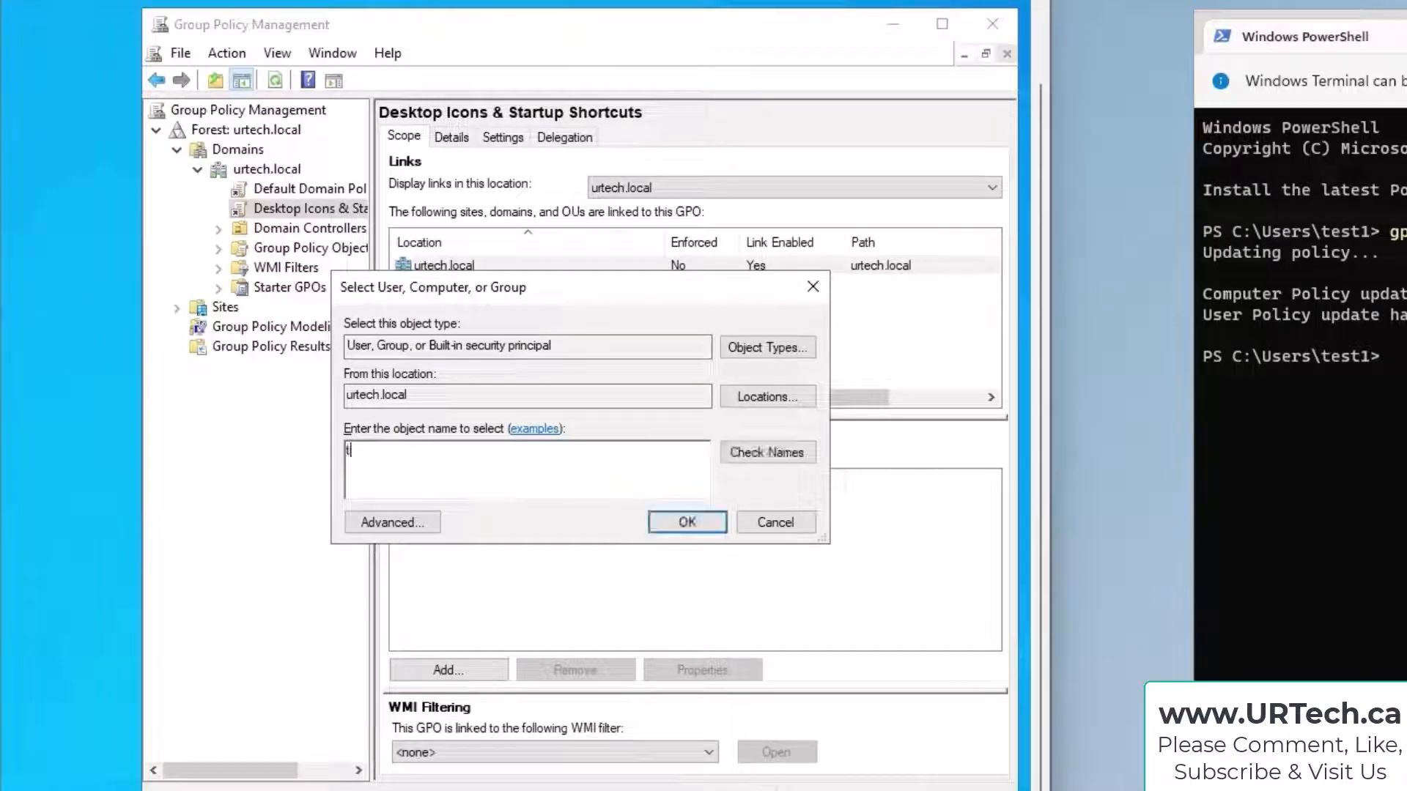
{"action": "left_click", "coordinate": [686, 521]}
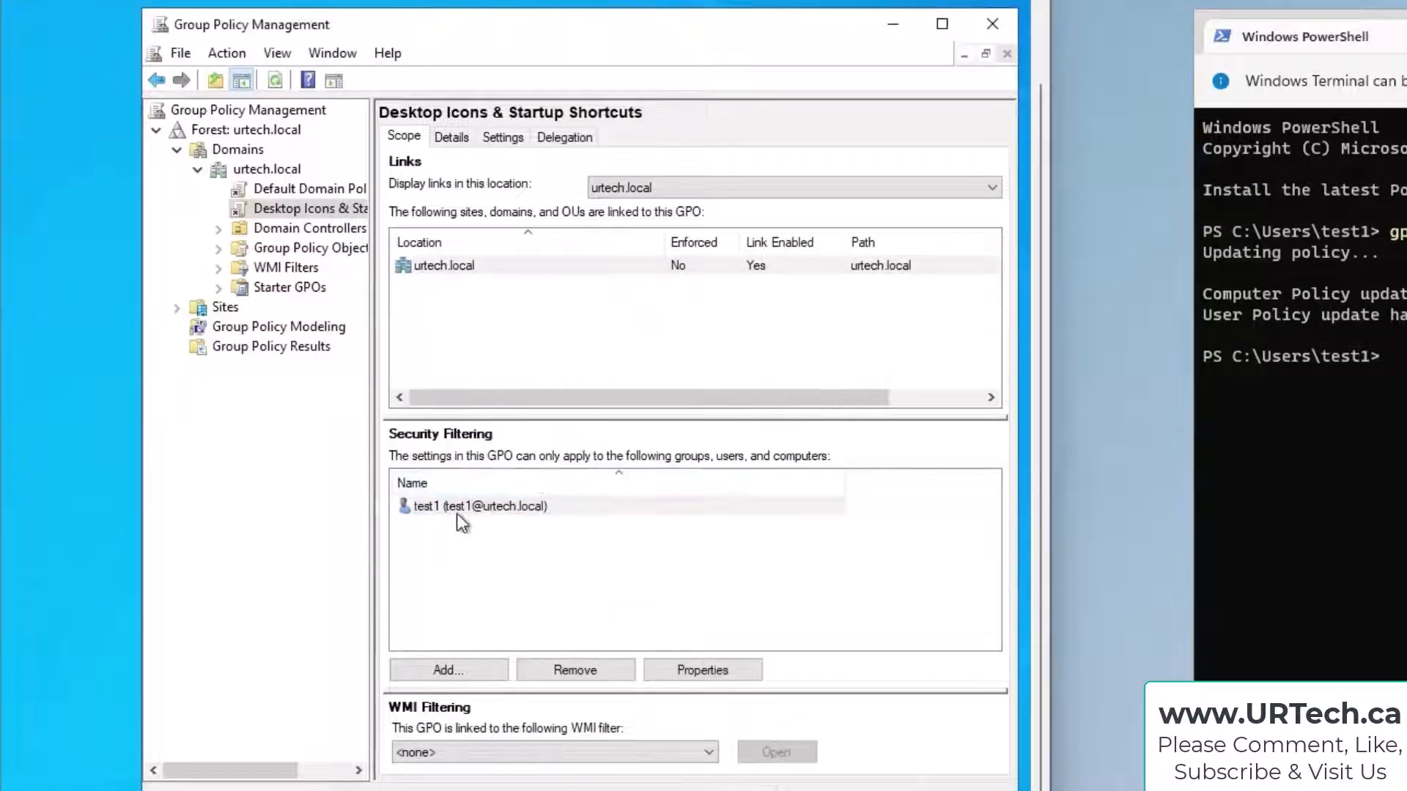
{"action": "left_click", "coordinate": [572, 670]}
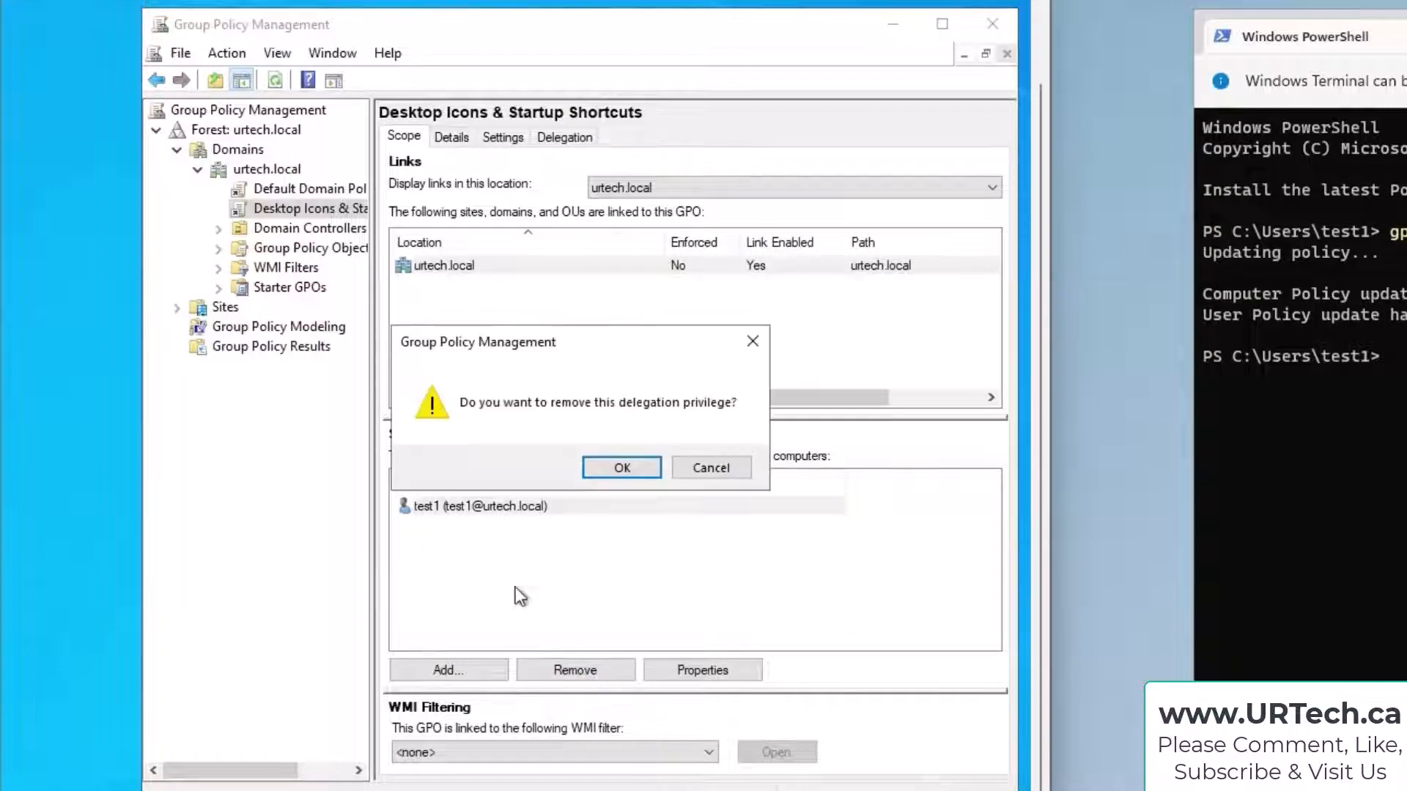
{"action": "left_click", "coordinate": [621, 467]}
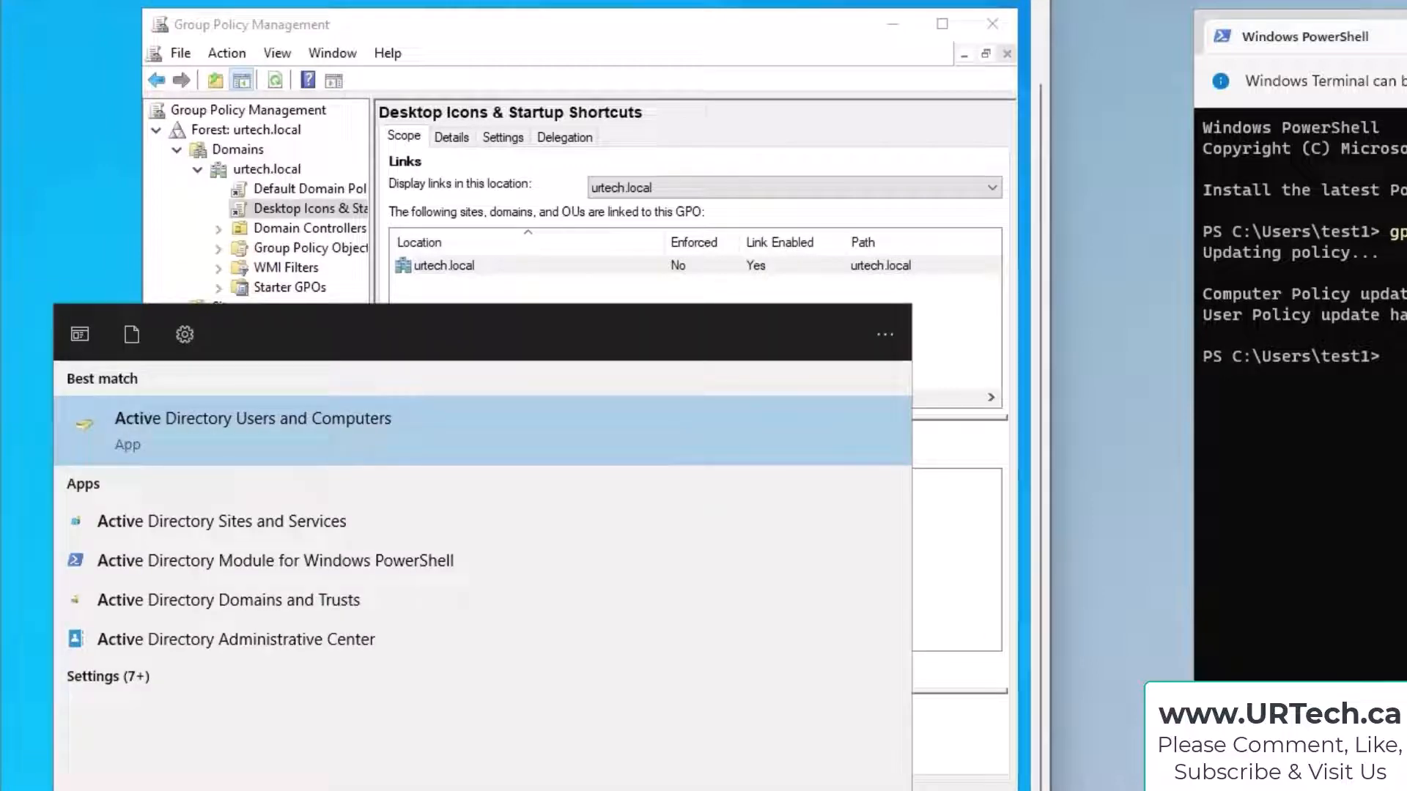
- Create a new group named 'Desktop & Startup Icons GPO' in the Users container
{"action": "left_click", "coordinate": [252, 418]}
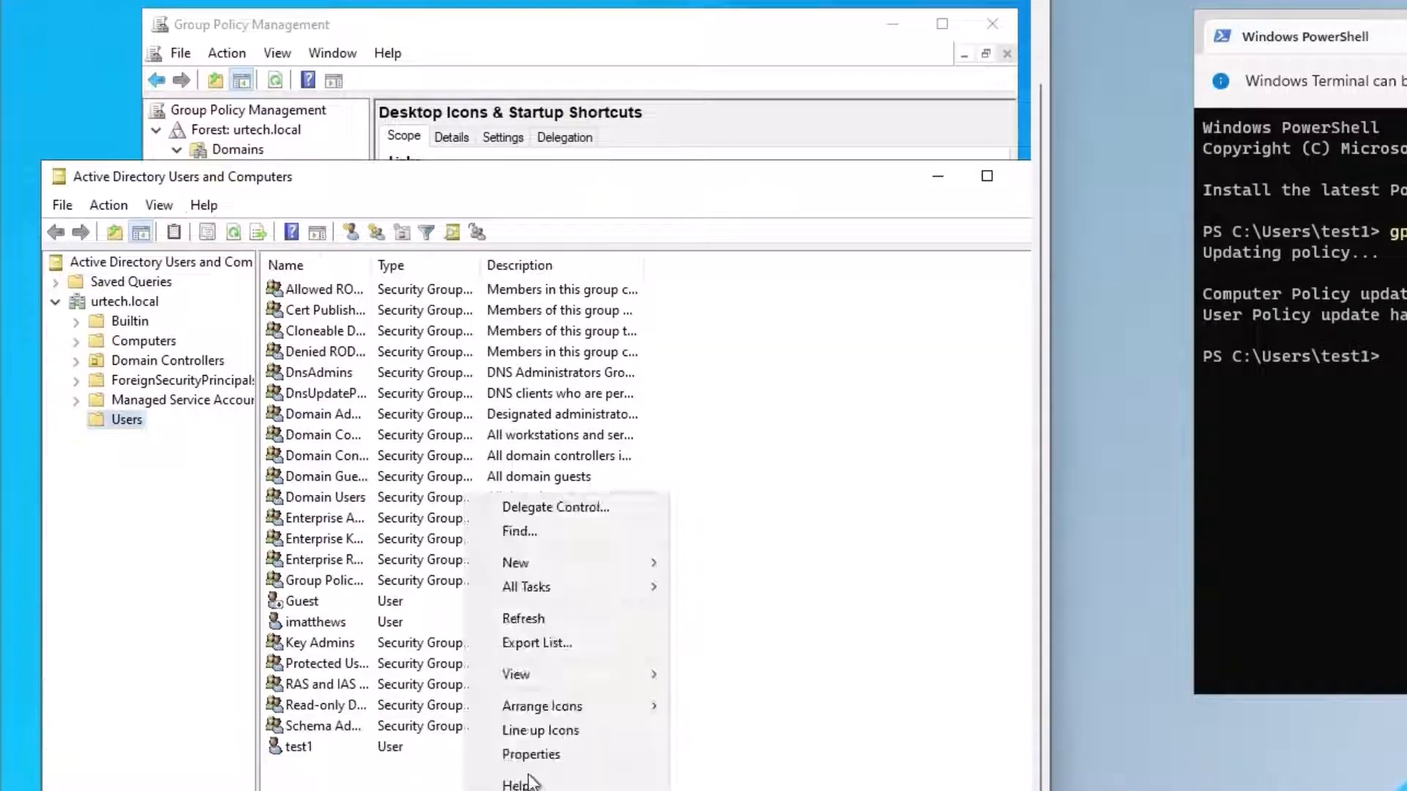
{"action": "mouse_move", "coordinate": [515, 563]}
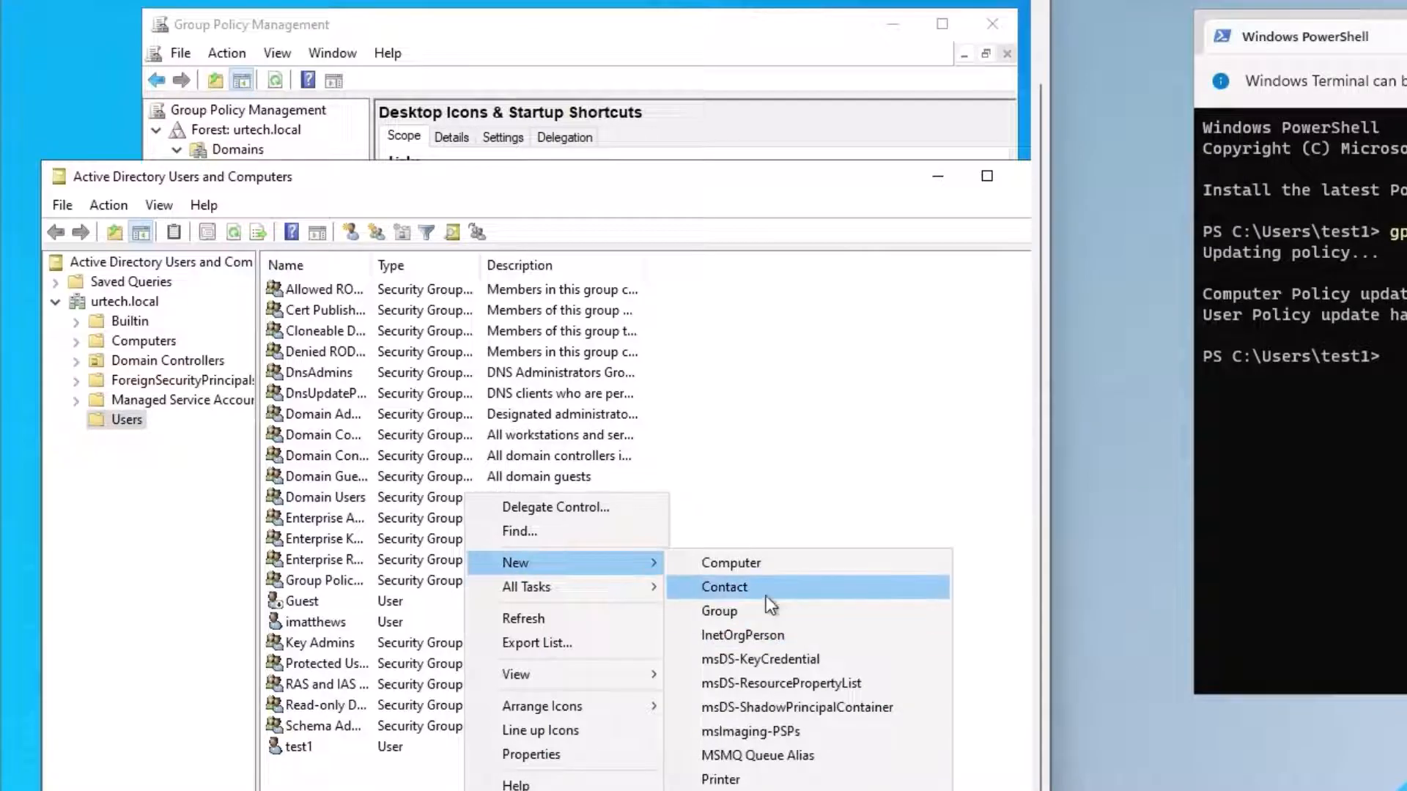
{"action": "left_click", "coordinate": [718, 611]}
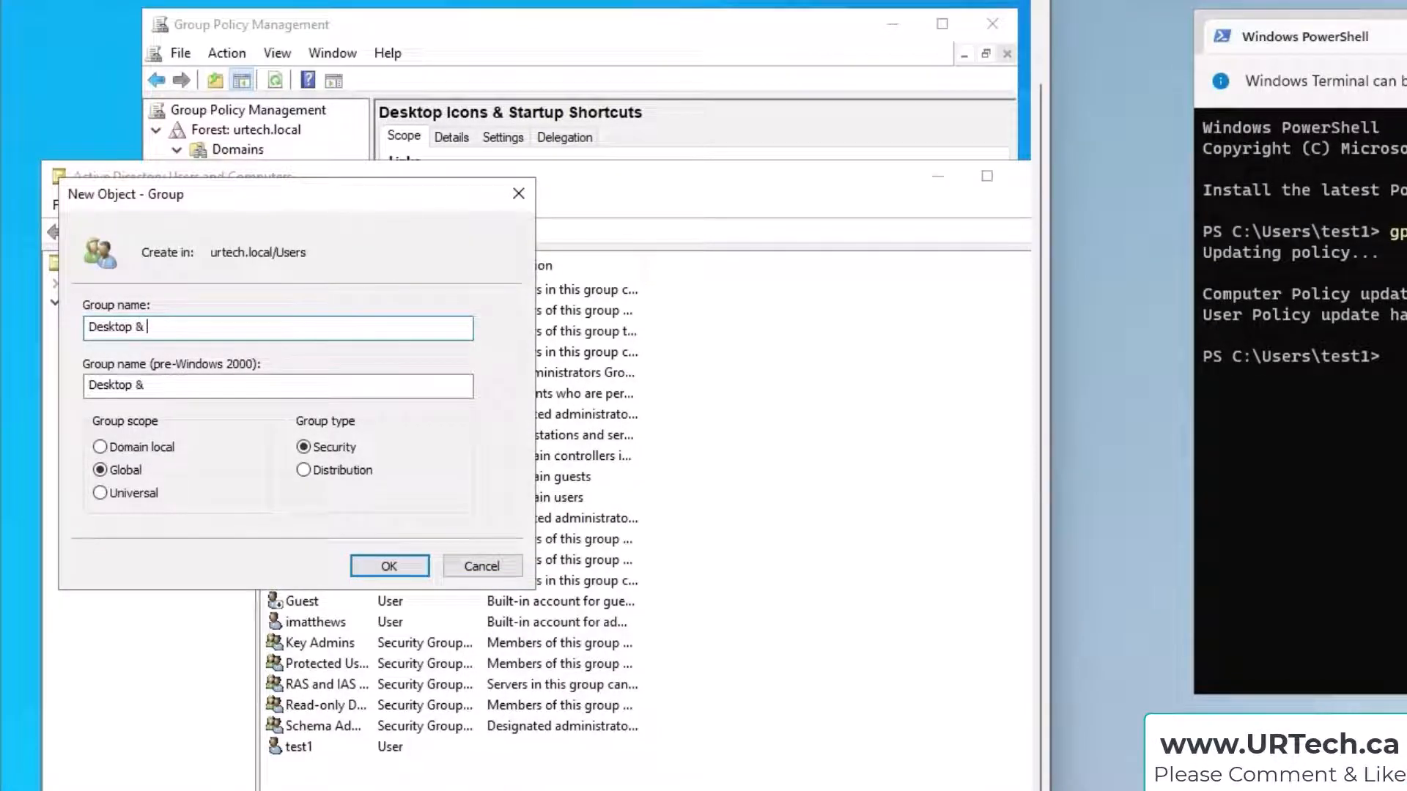
{"action": "type", "text": "Startup"}
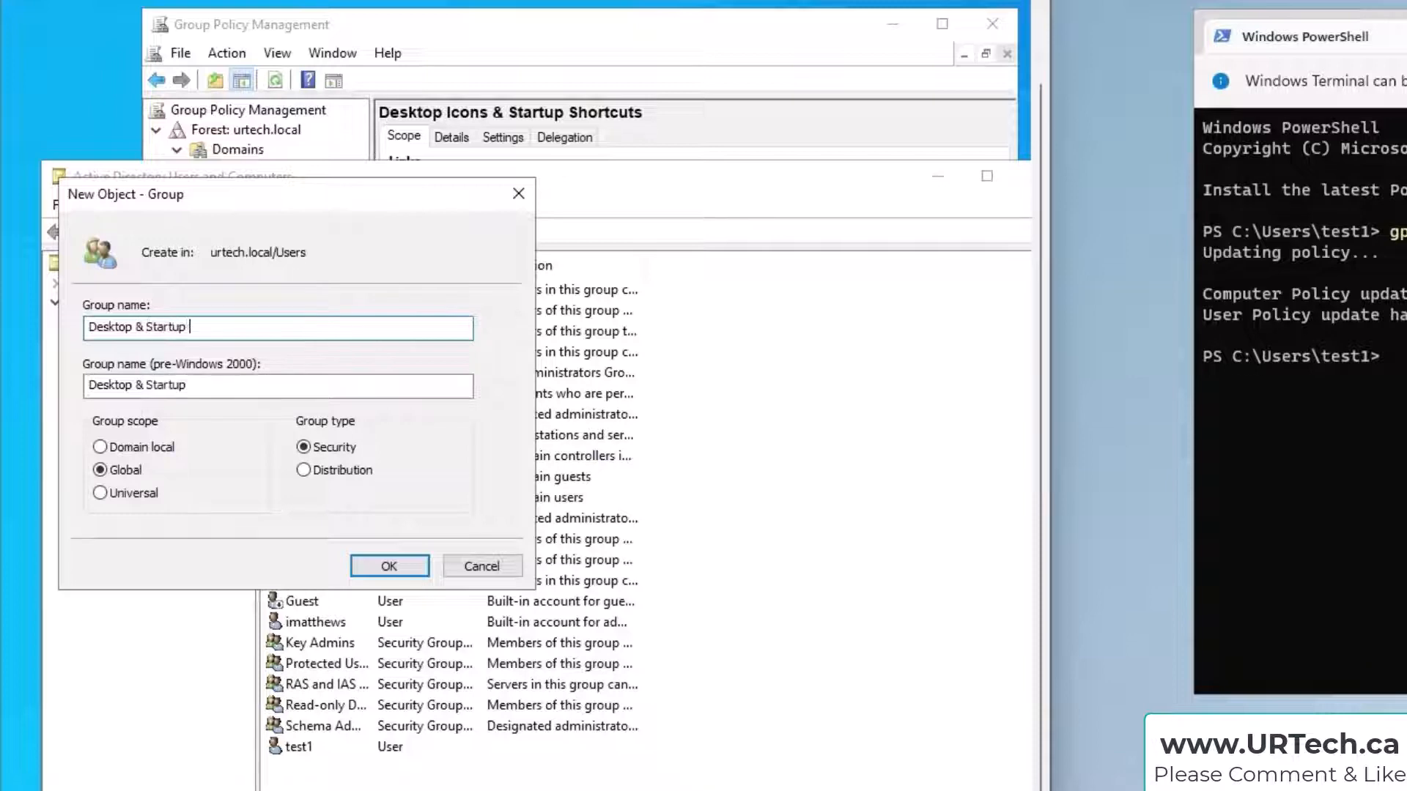
{"action": "type", "text": "Icons"}
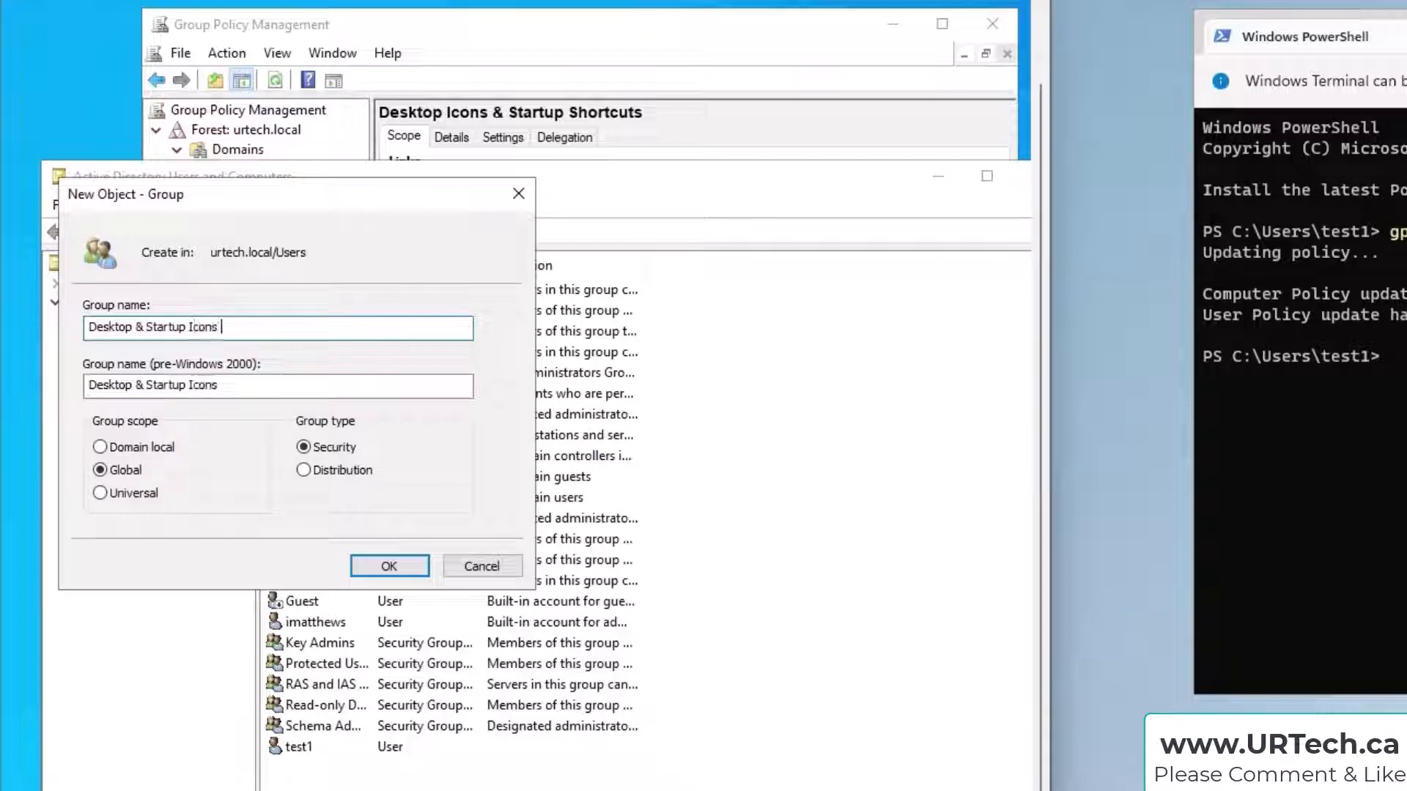
{"action": "type", "text": "GPO"}
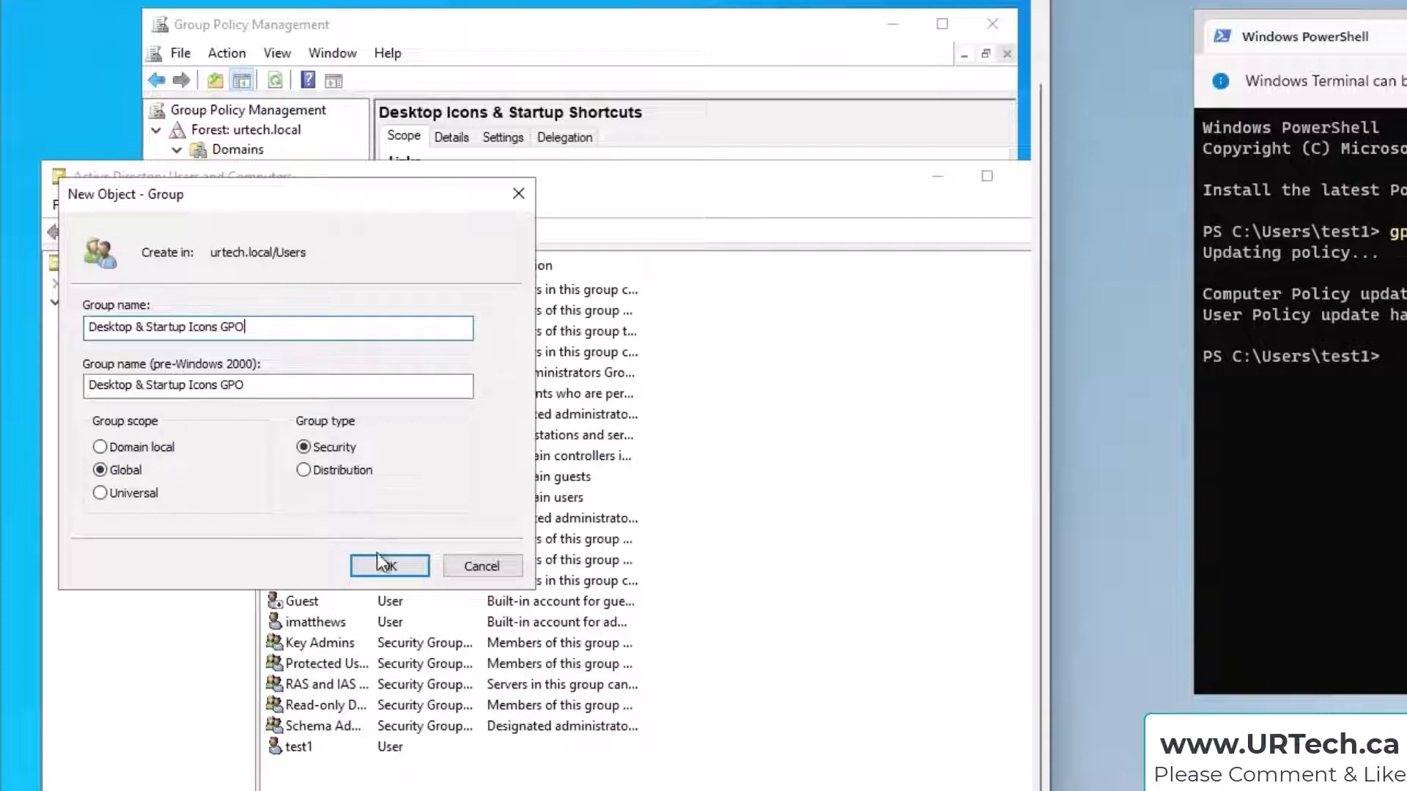
{"action": "left_click", "coordinate": [388, 566]}
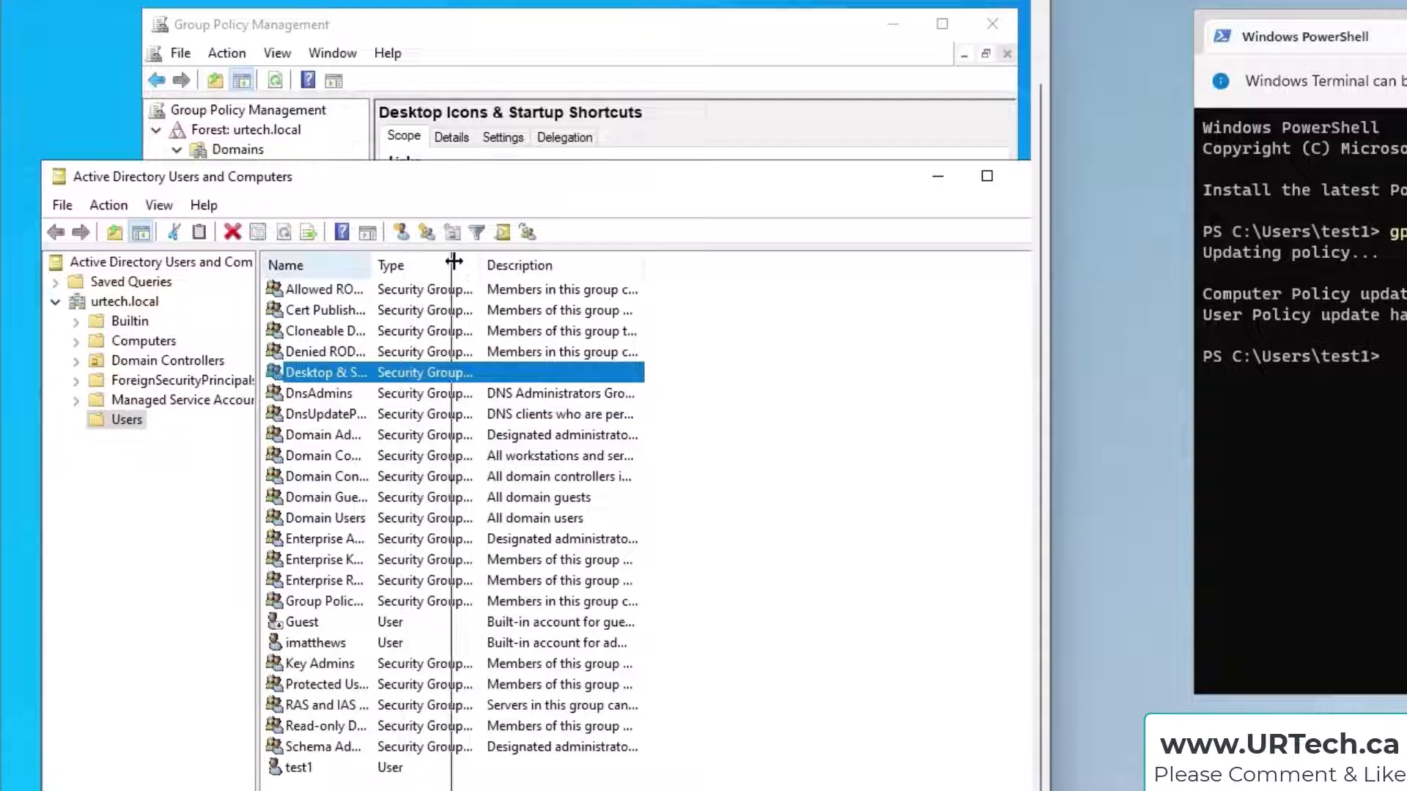
- Add test1 as a member of the Desktop & Startup Icons GPO group and apply
{"action": "double_click", "coordinate": [326, 372]}
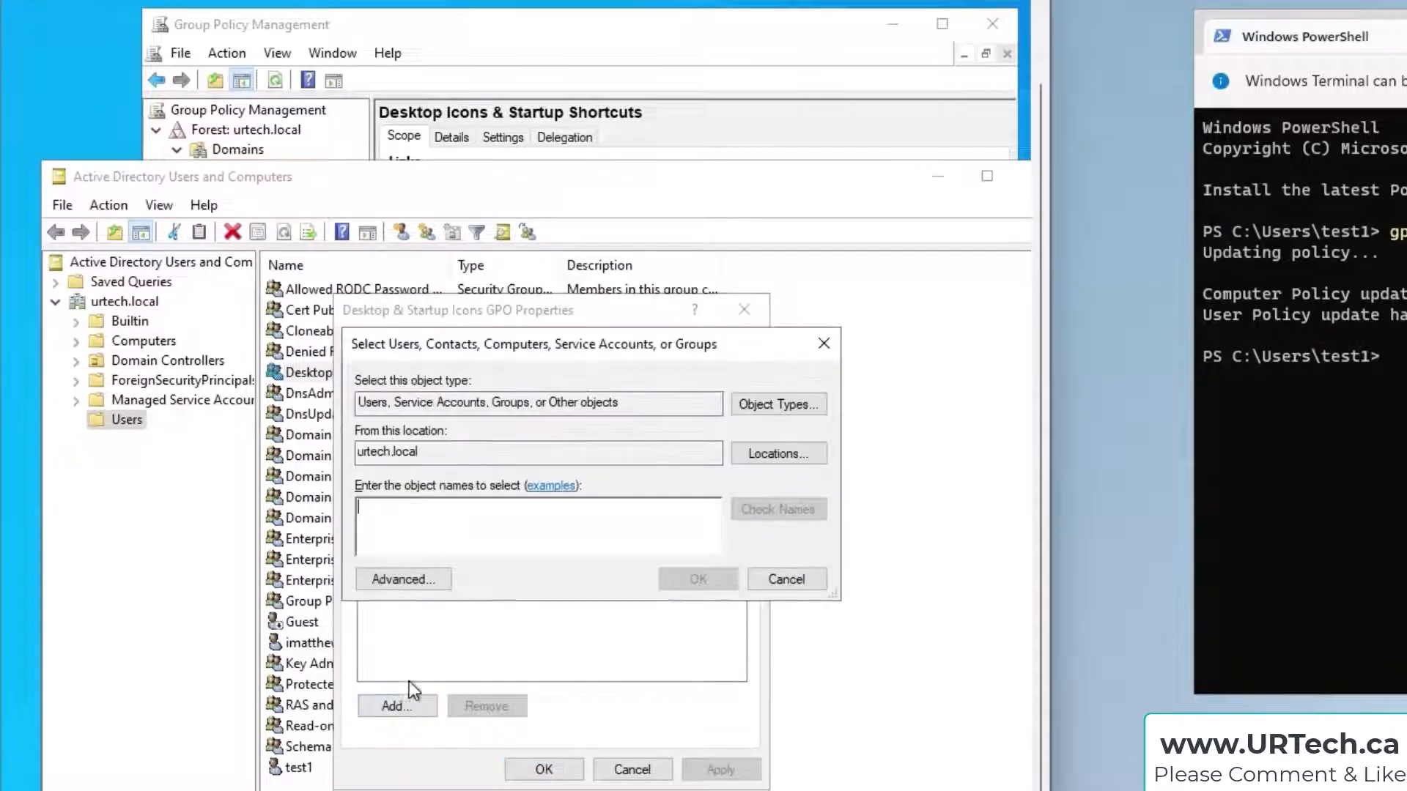
{"action": "type", "text": "test"}
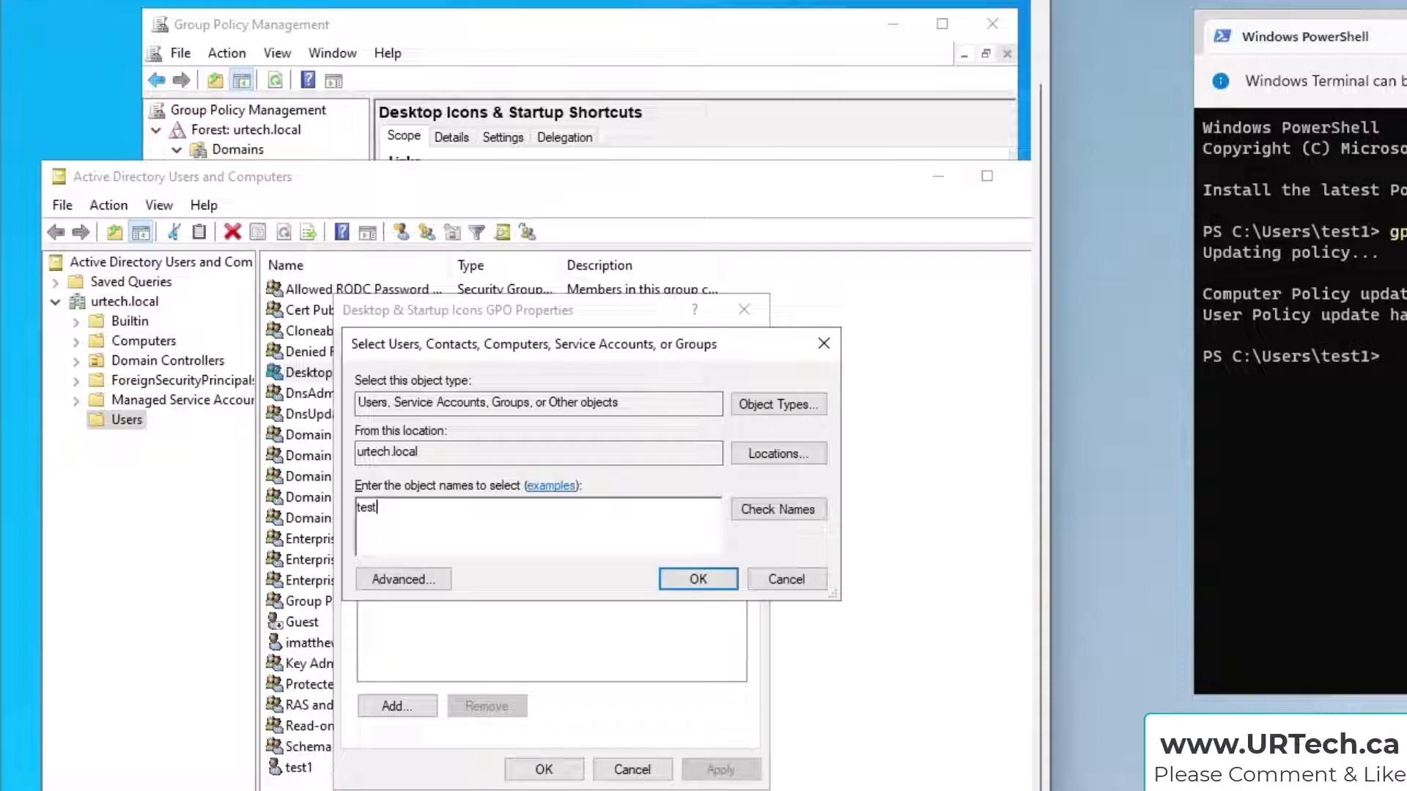
{"action": "left_click", "coordinate": [697, 579]}
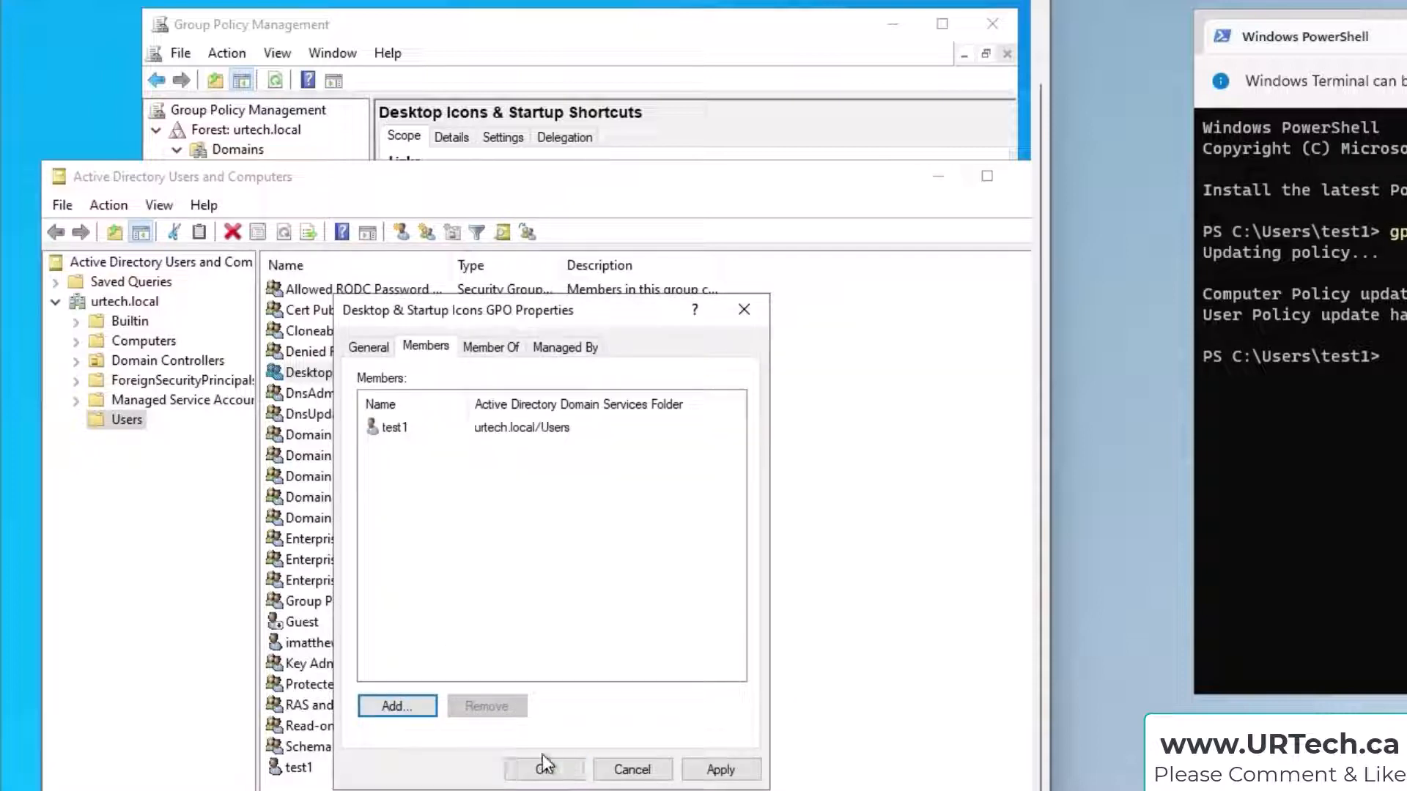
{"action": "left_click", "coordinate": [545, 769]}
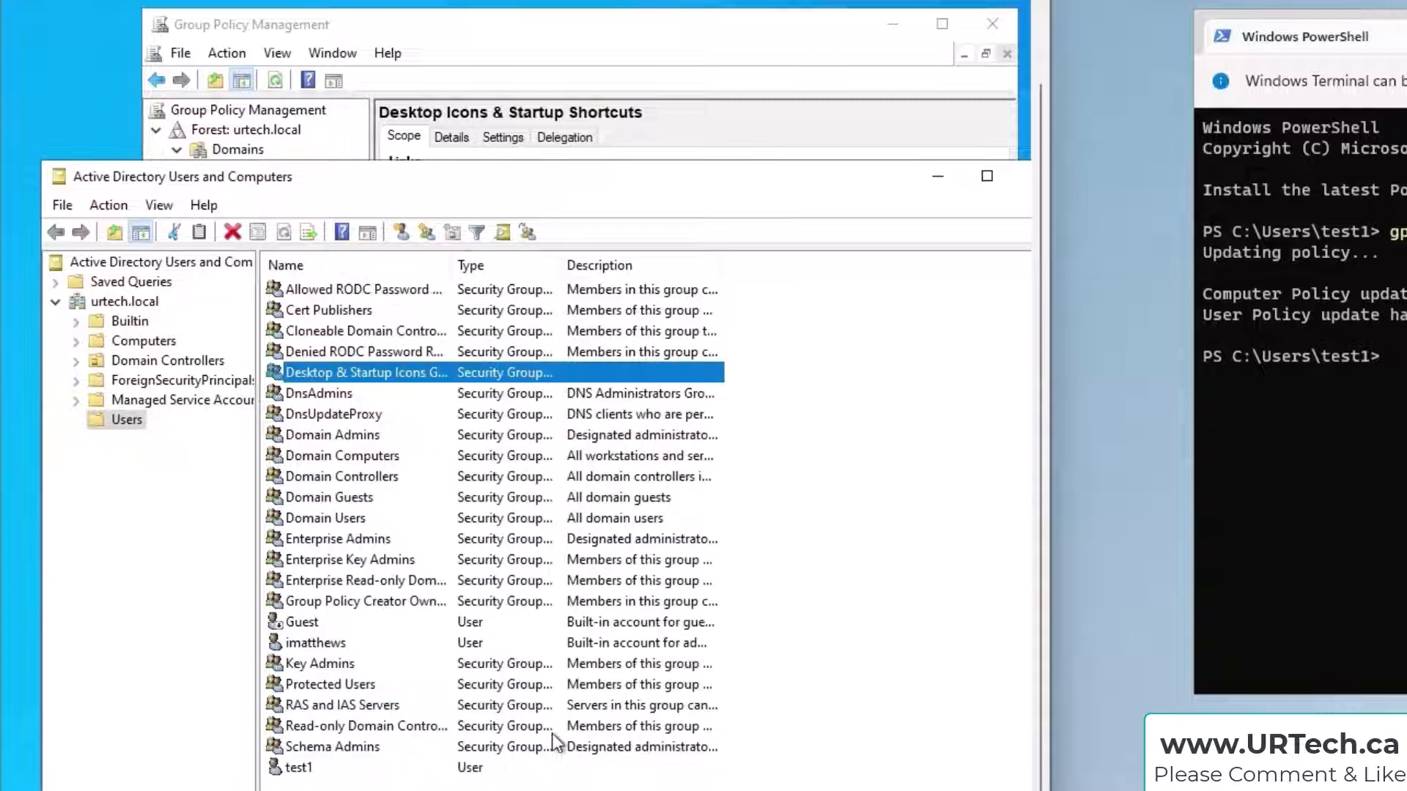
{"action": "mouse_move", "coordinate": [731, 194]}
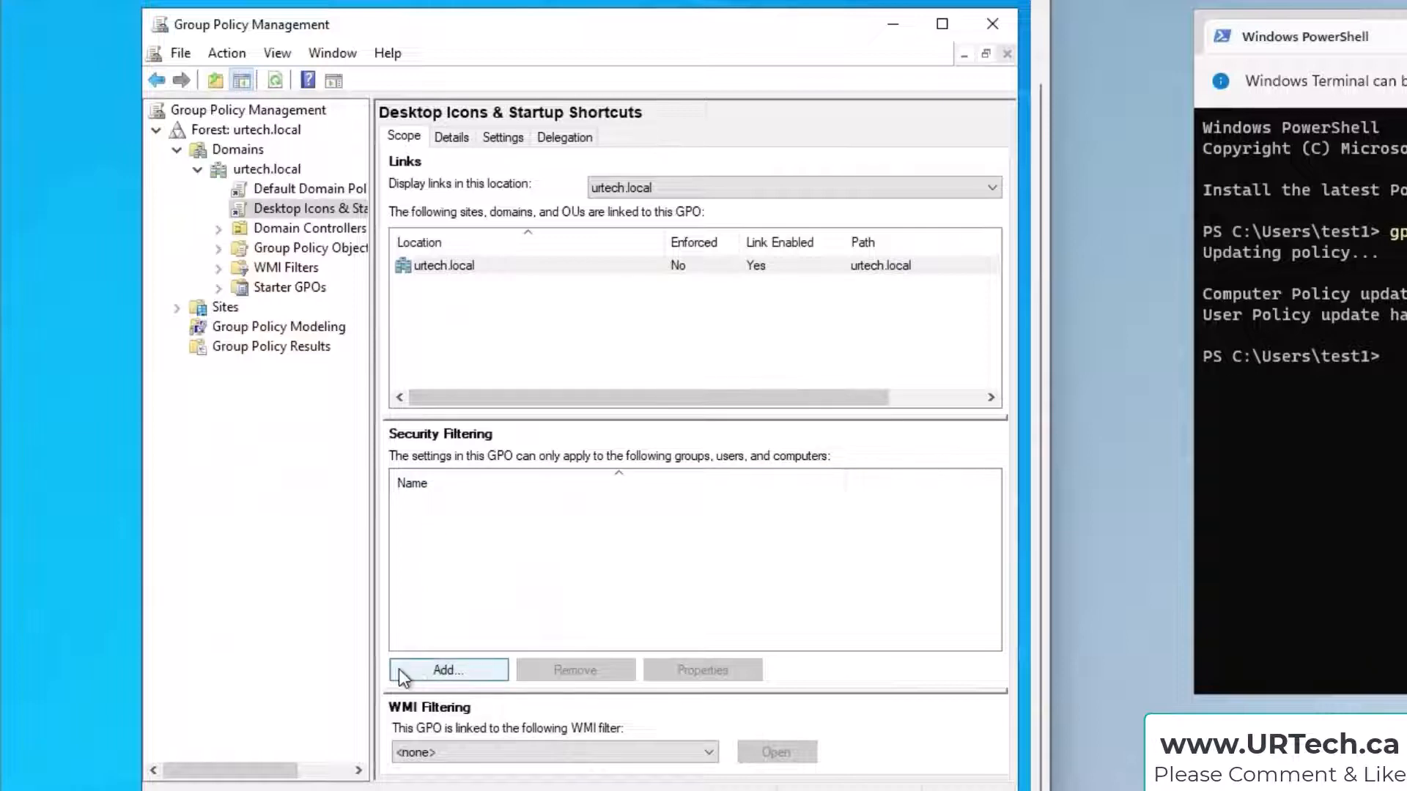
- Add the Desktop & Startup Icons GPO group to the GPO's security filtering
{"action": "left_click", "coordinate": [449, 670]}
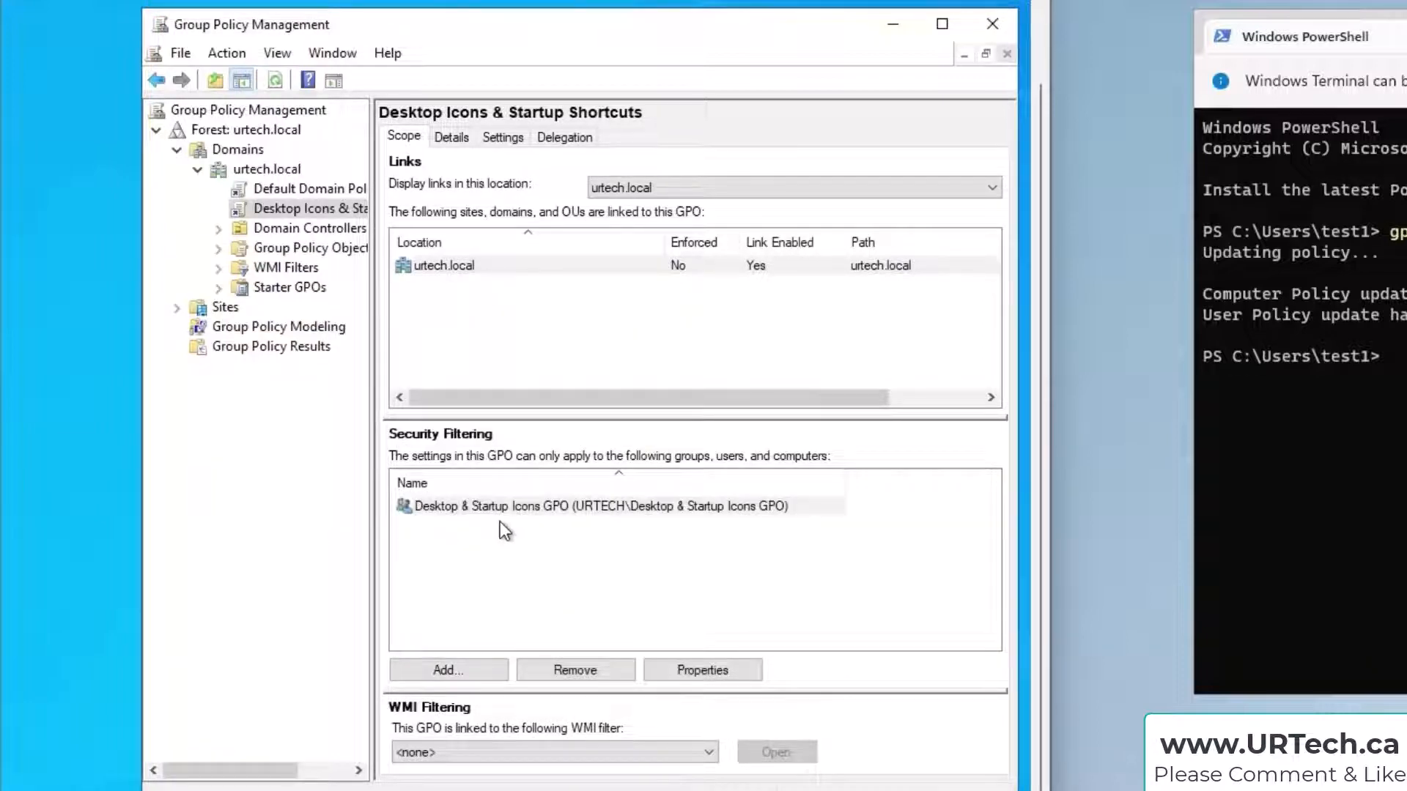
{"action": "mouse_move", "coordinate": [608, 513]}
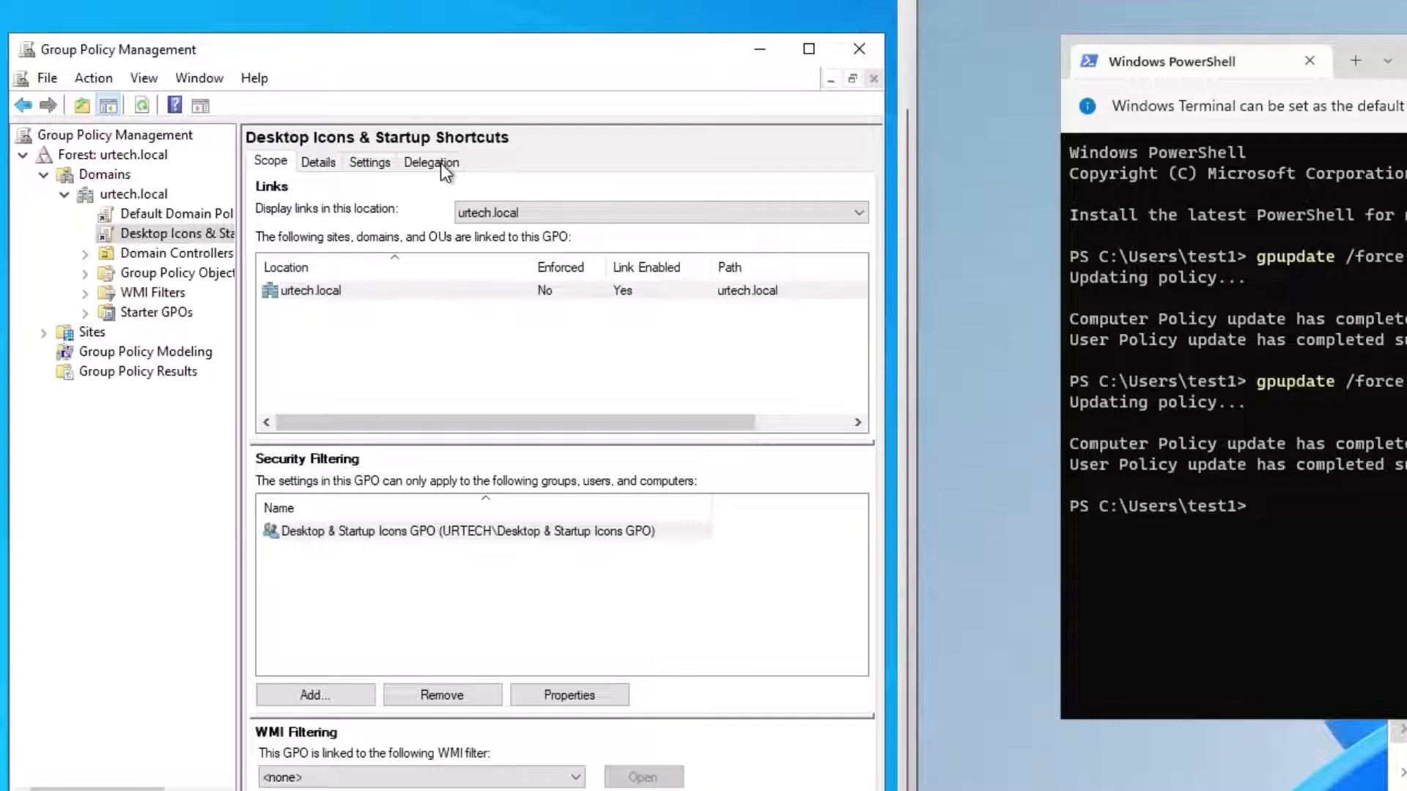
- Review the GPO's Delegation entries and its advanced security permissions
{"action": "left_click", "coordinate": [431, 161]}
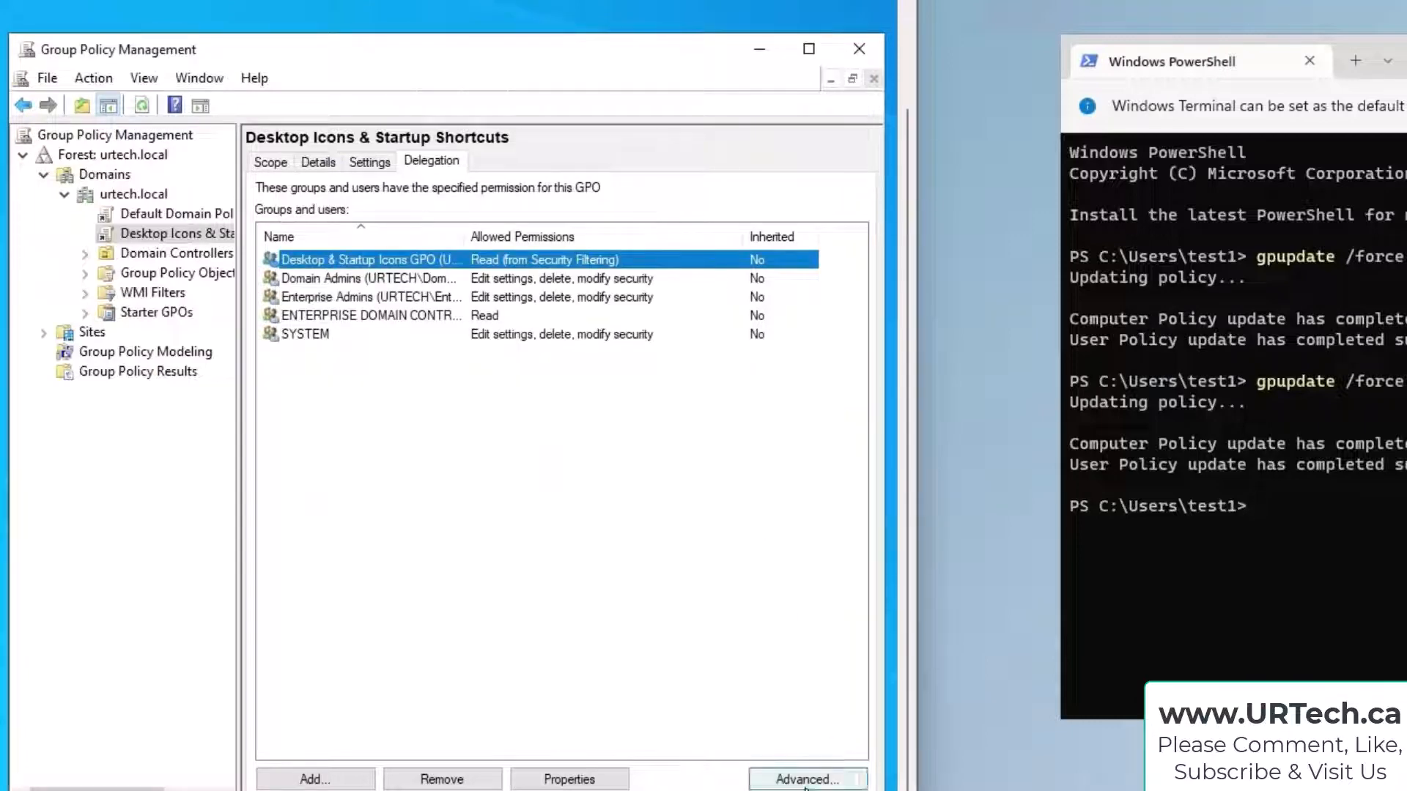
{"action": "left_click", "coordinate": [804, 778]}
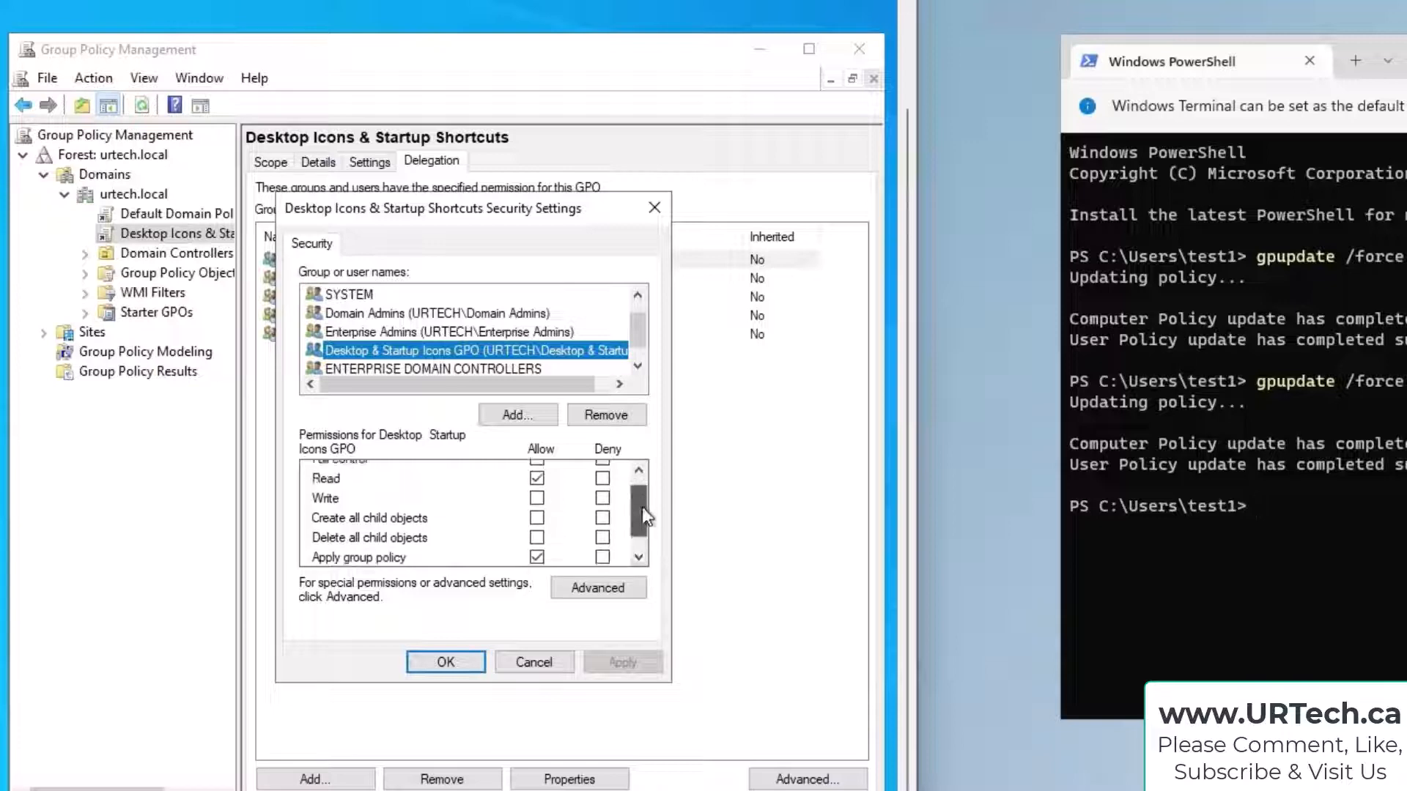
{"action": "left_click", "coordinate": [445, 661]}
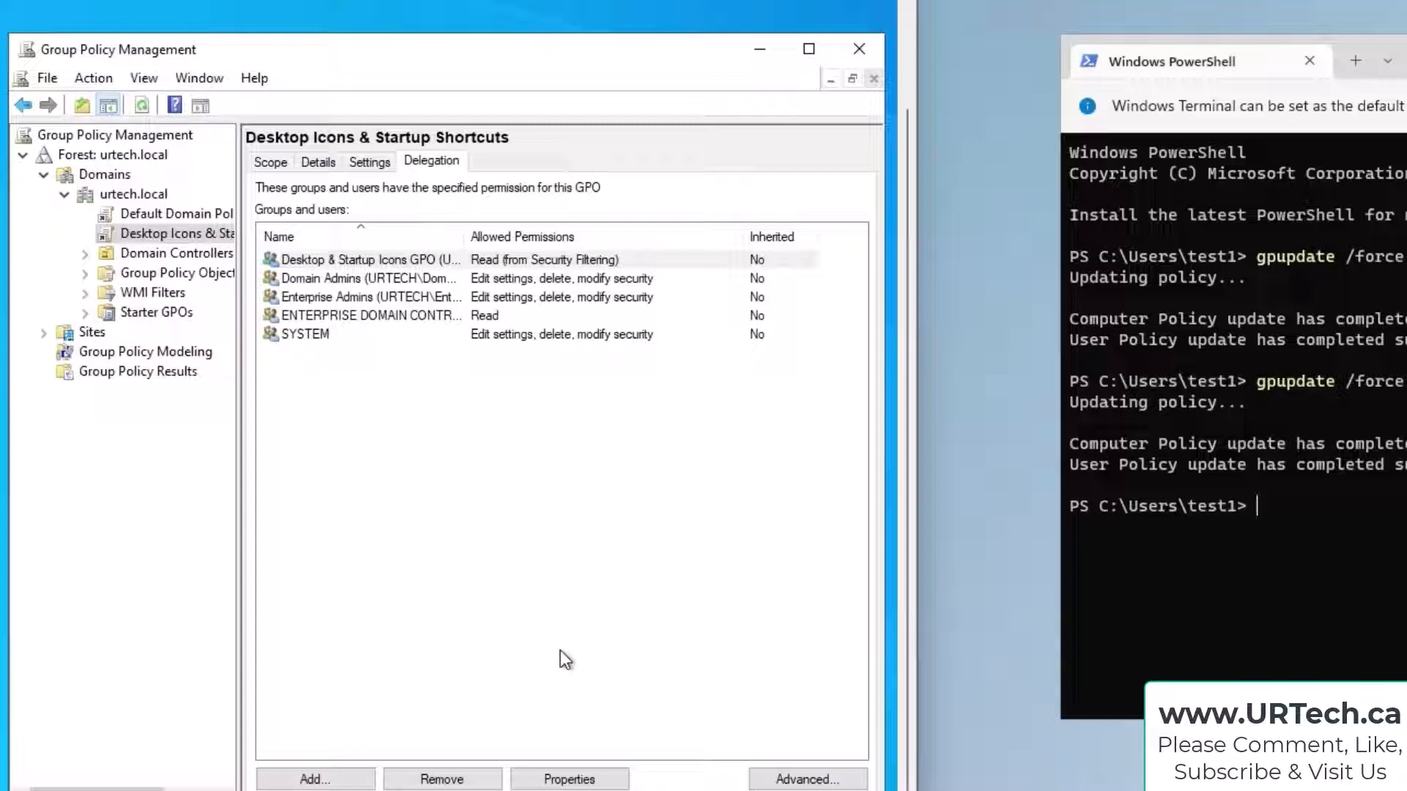
- Grant Authenticated Users Read permission on the GPO's delegation
{"action": "left_click", "coordinate": [314, 778]}
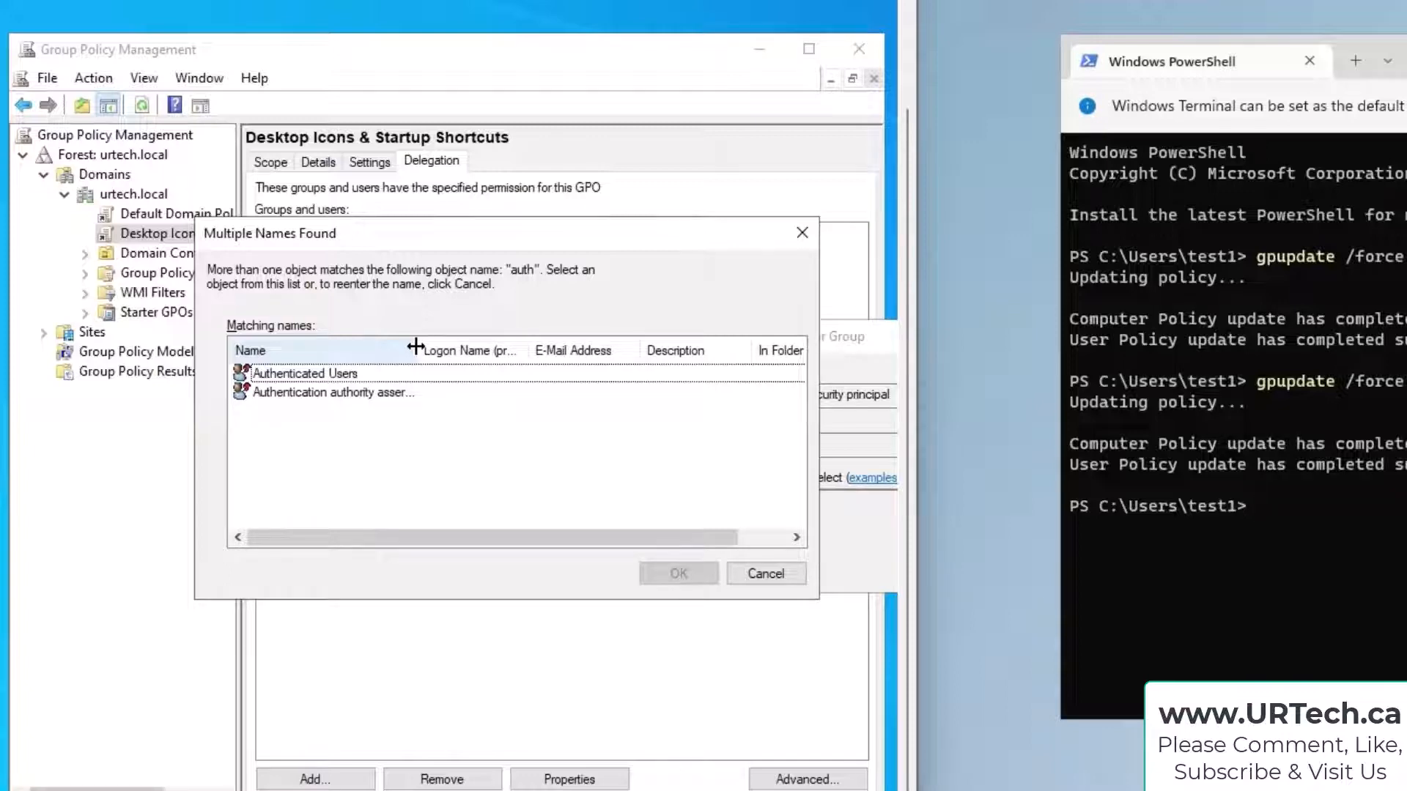
{"action": "left_click", "coordinate": [304, 374]}
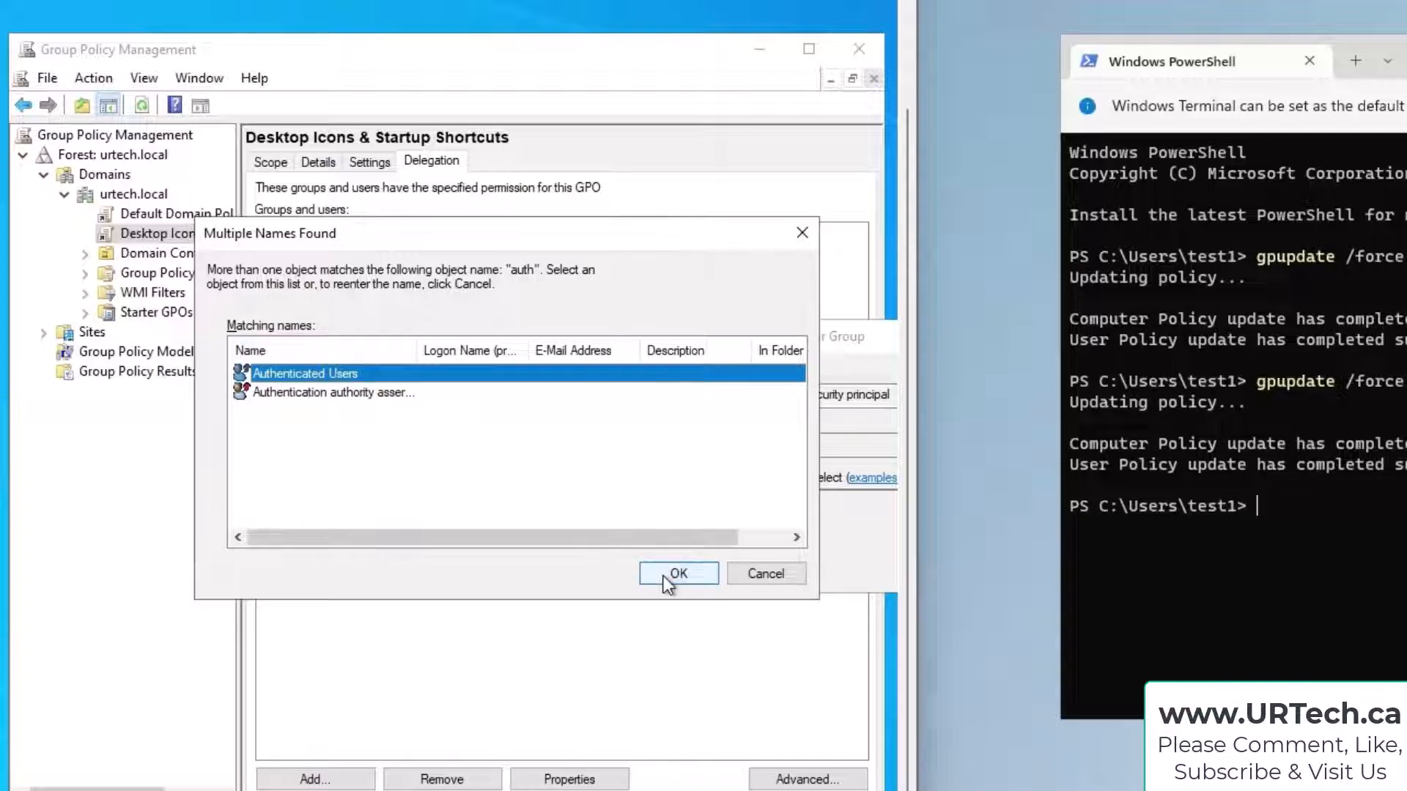
{"action": "left_click", "coordinate": [677, 573]}
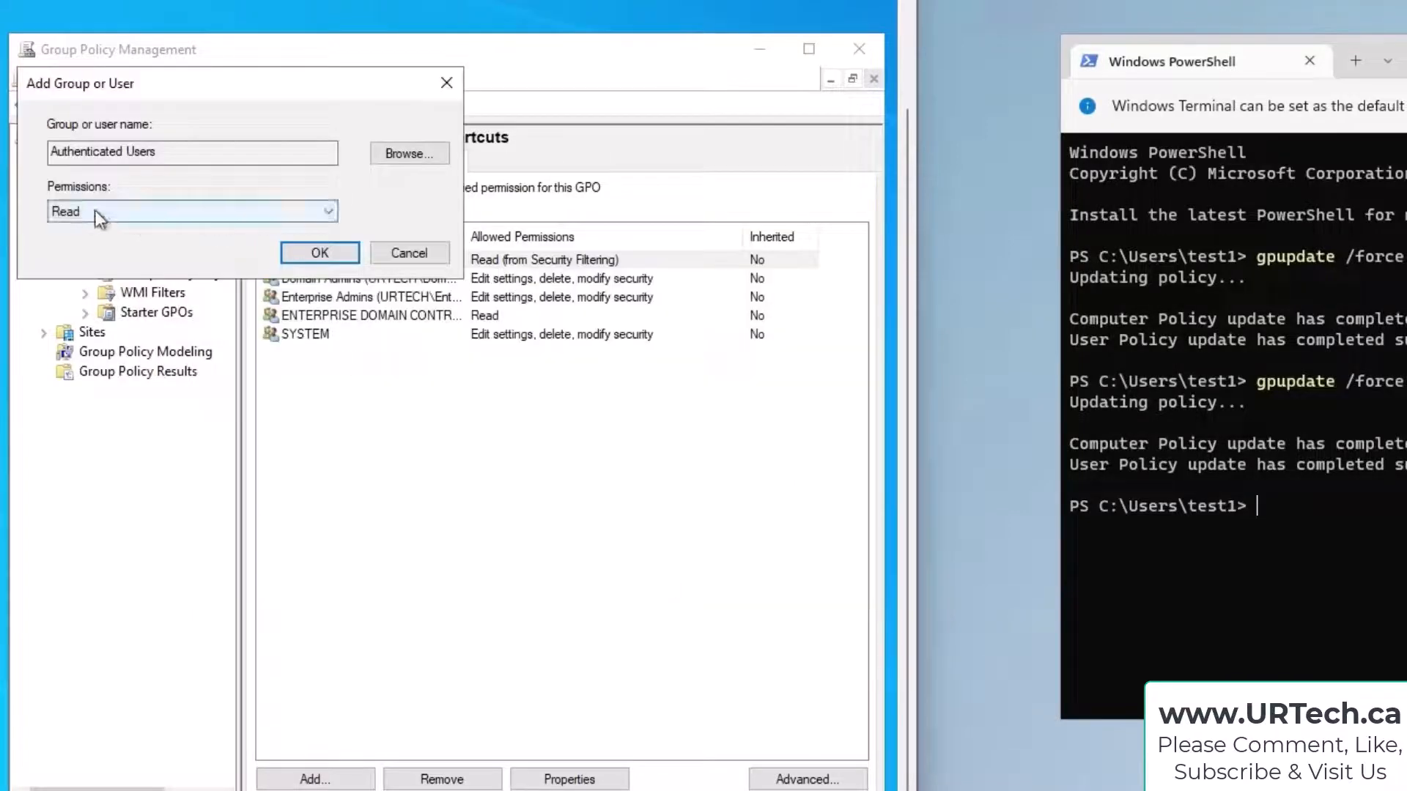
{"action": "left_click", "coordinate": [318, 252]}
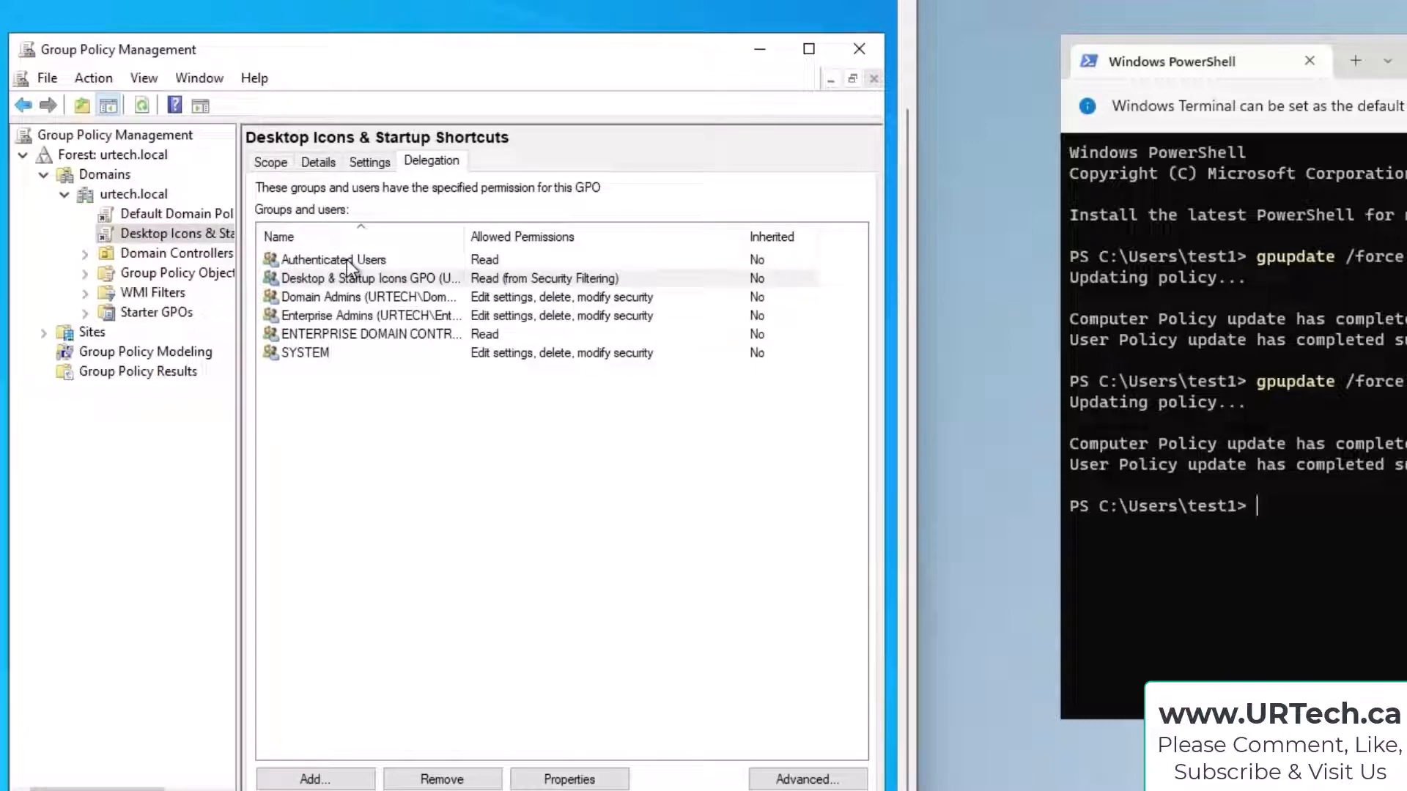
- Verify in advanced security that Authenticated Users lacks Apply group policy, then return to Scope
{"action": "left_click", "coordinate": [334, 259]}
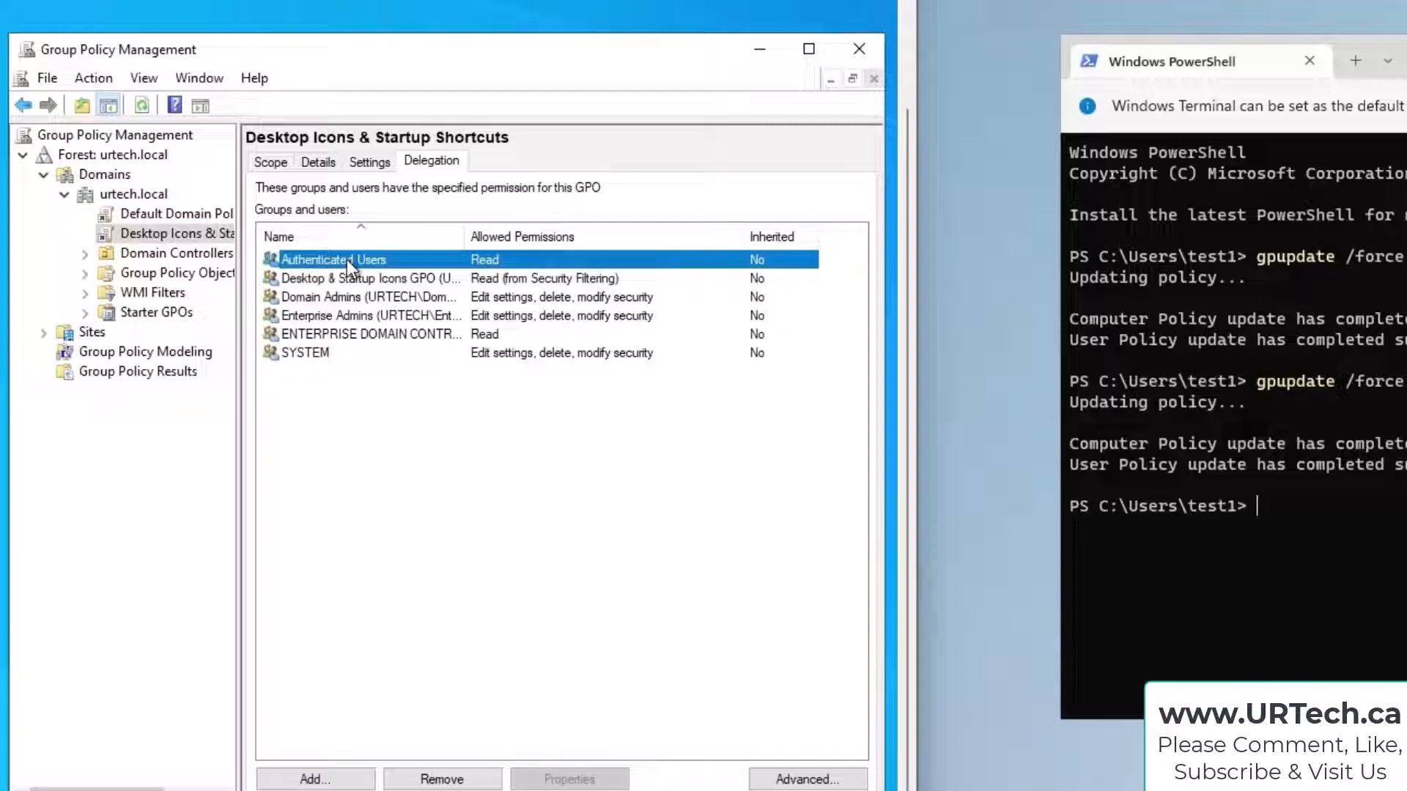
{"action": "left_click", "coordinate": [806, 778]}
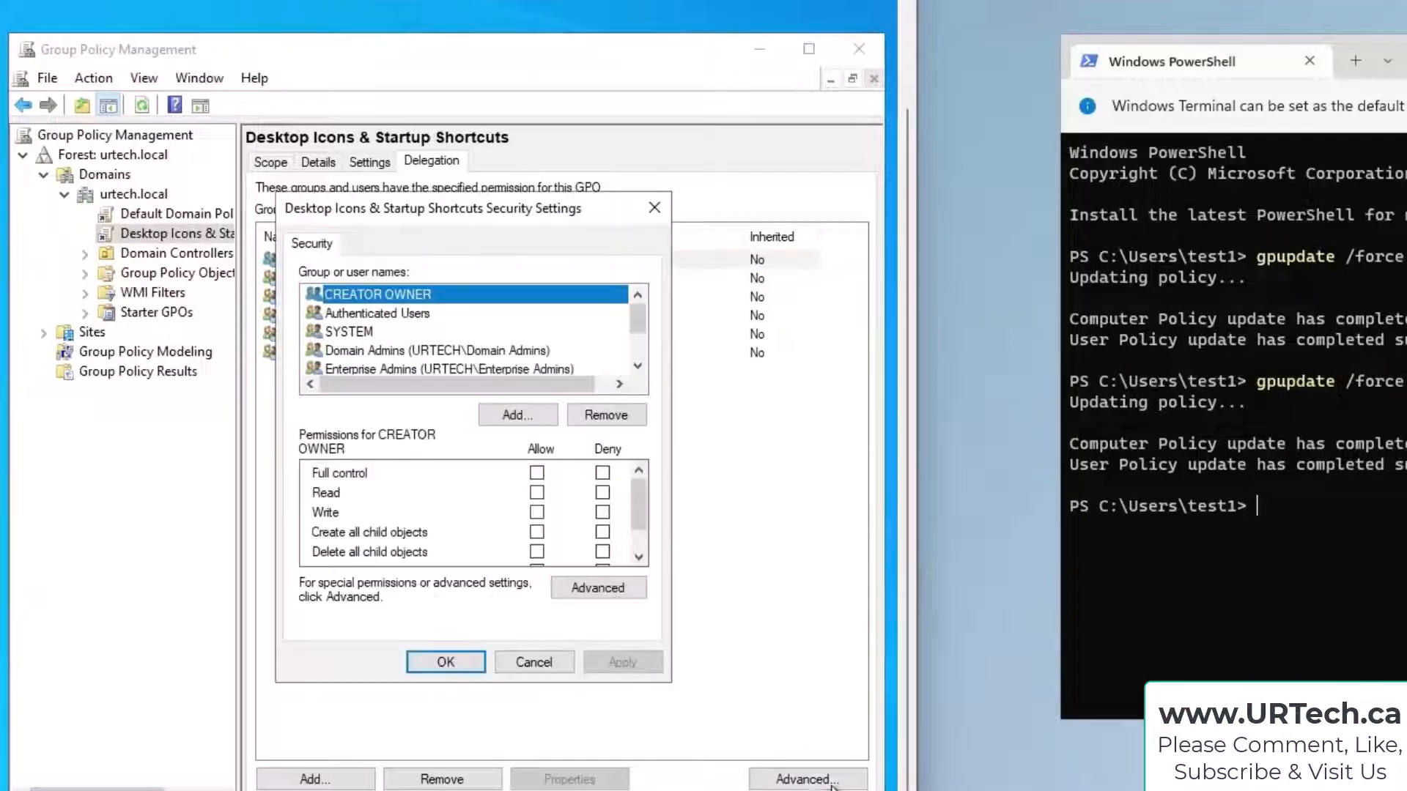
{"action": "left_click", "coordinate": [377, 312]}
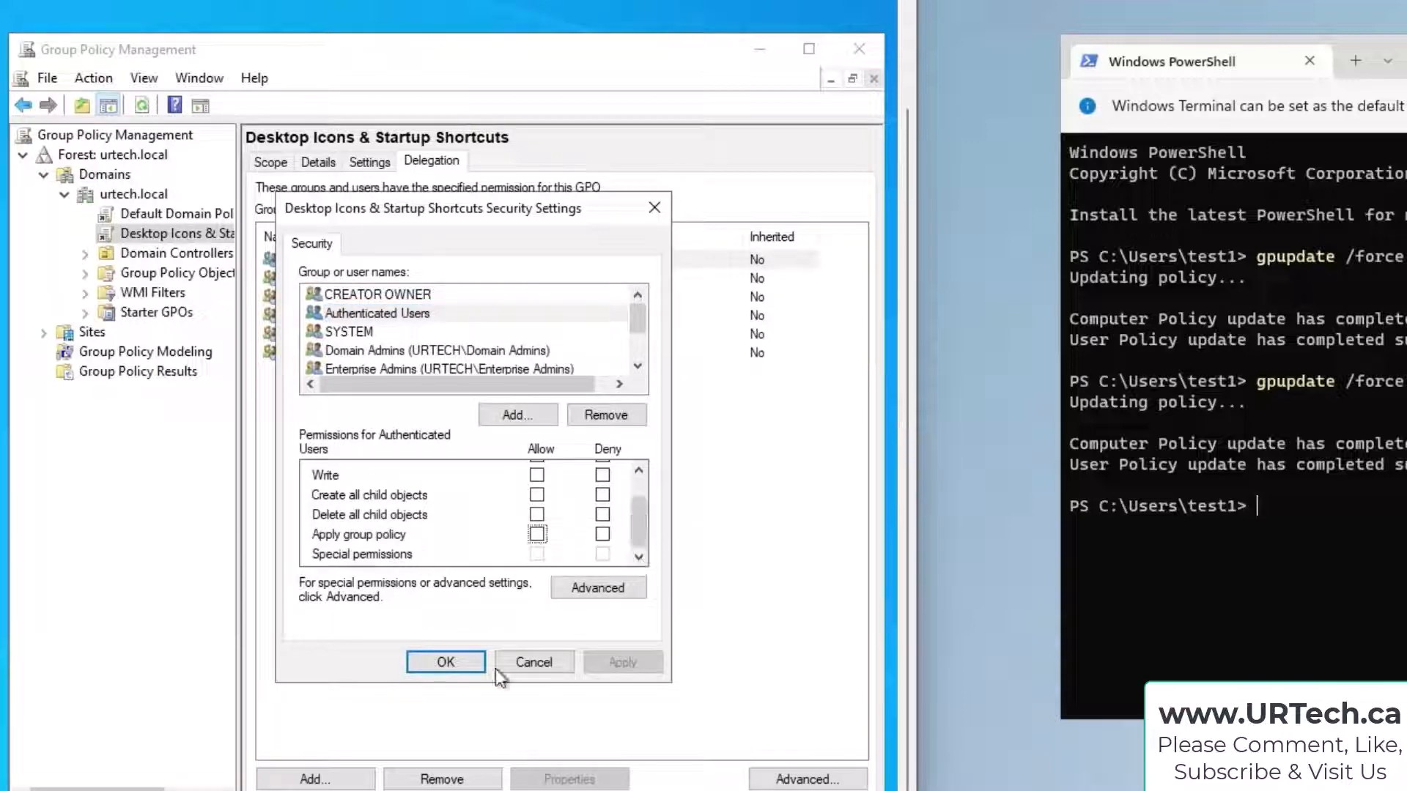
{"action": "left_click", "coordinate": [445, 662]}
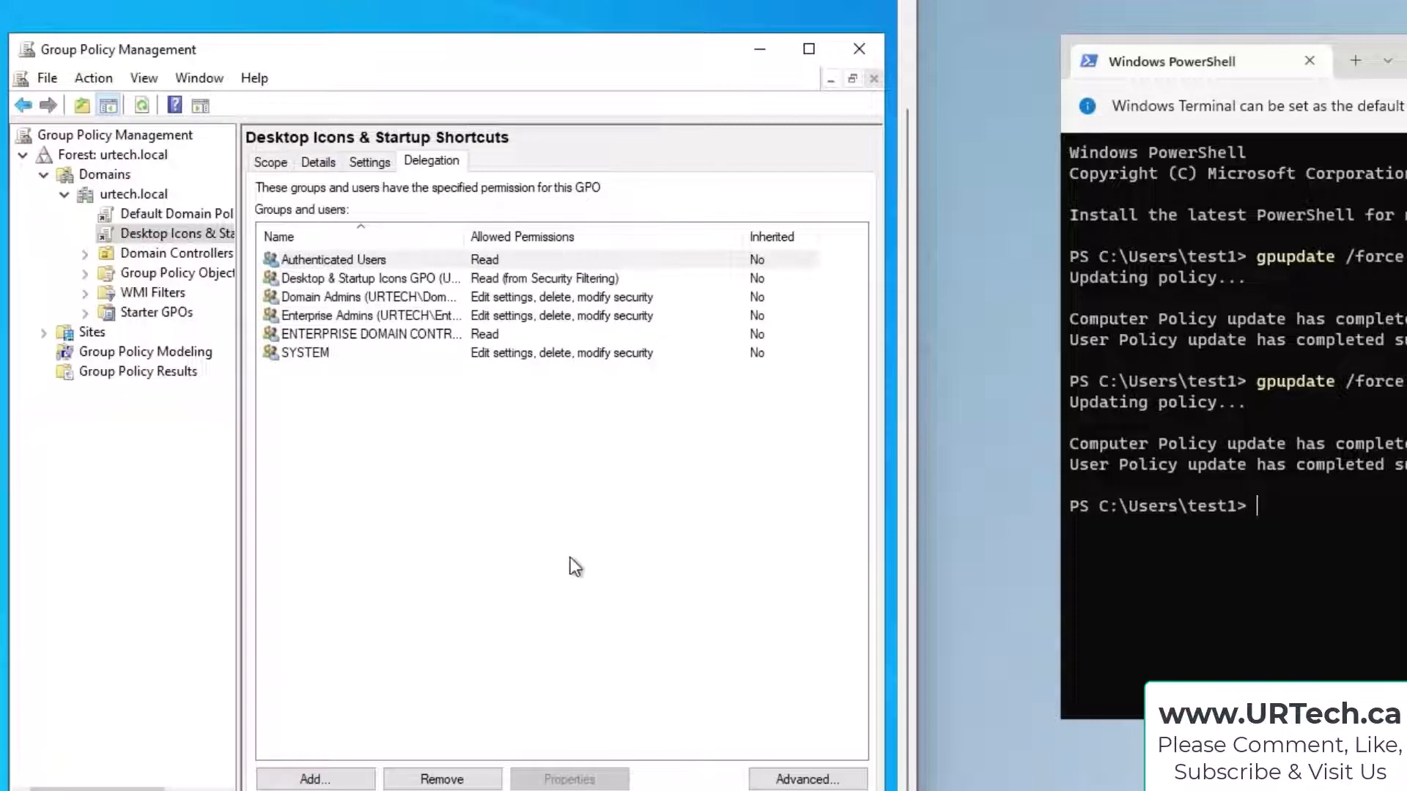
{"action": "left_click", "coordinate": [270, 161]}
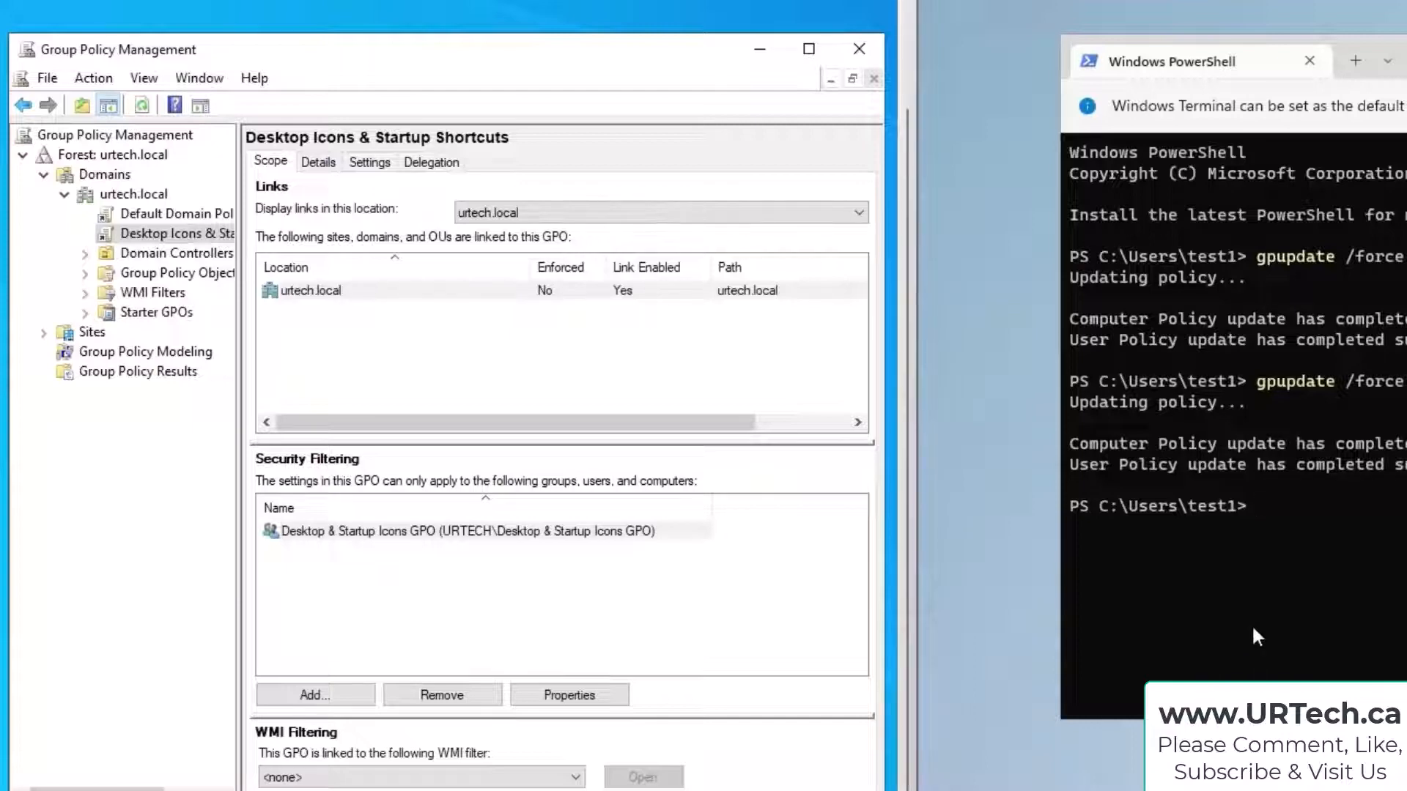
{"action": "type", "text": "gpupdate /force"}
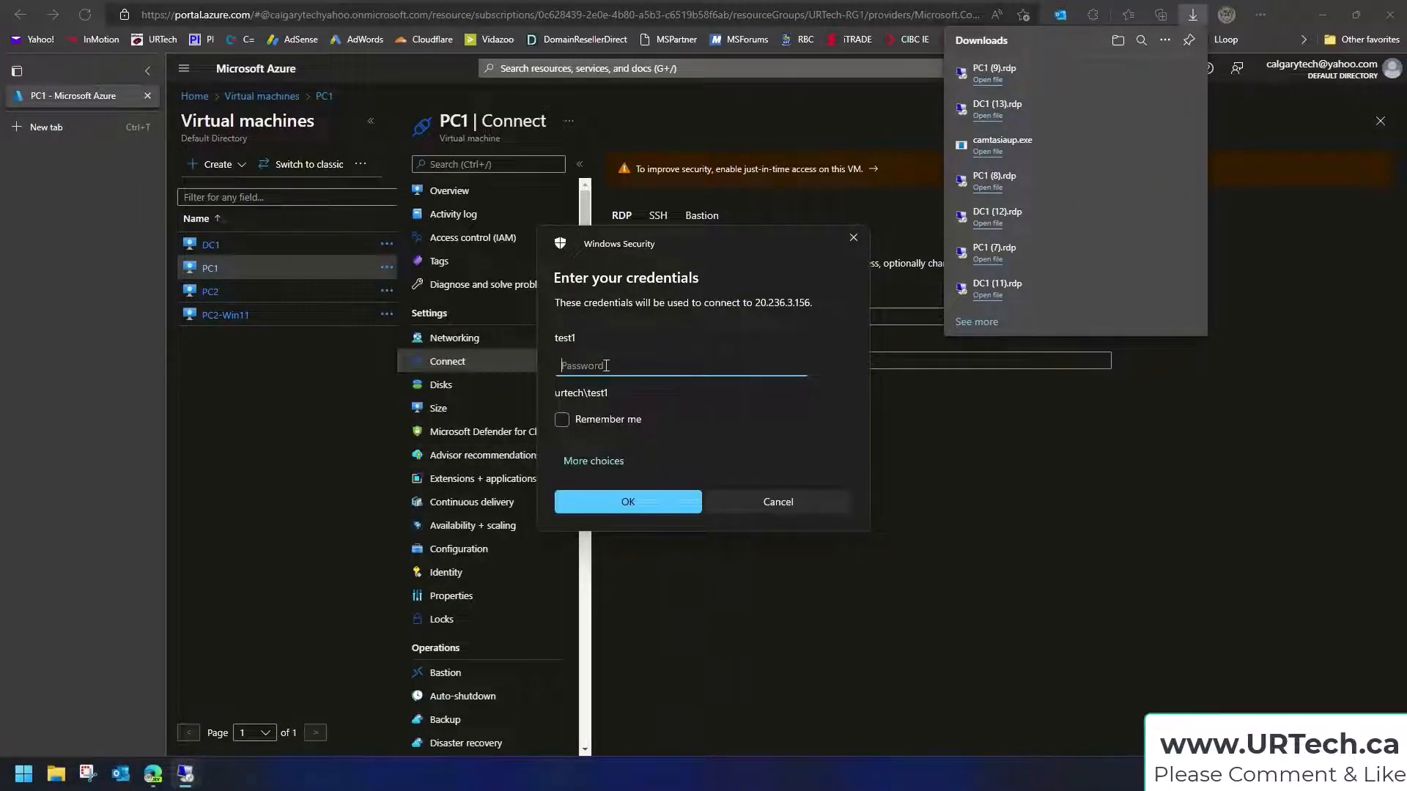
- Enter test1's password and connect the Remote Desktop session to PC1
{"action": "type", "text": "•"}
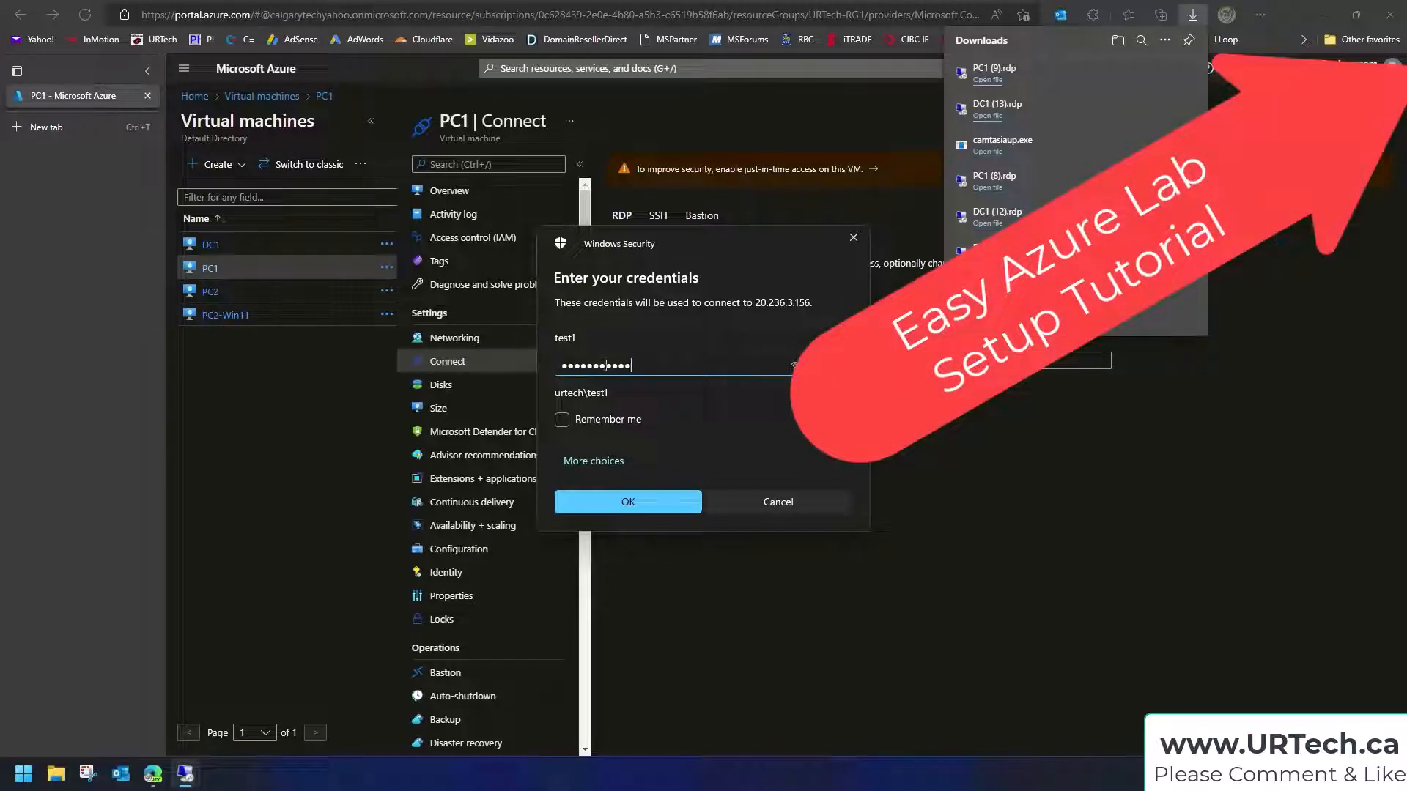
{"action": "left_click", "coordinate": [627, 501]}
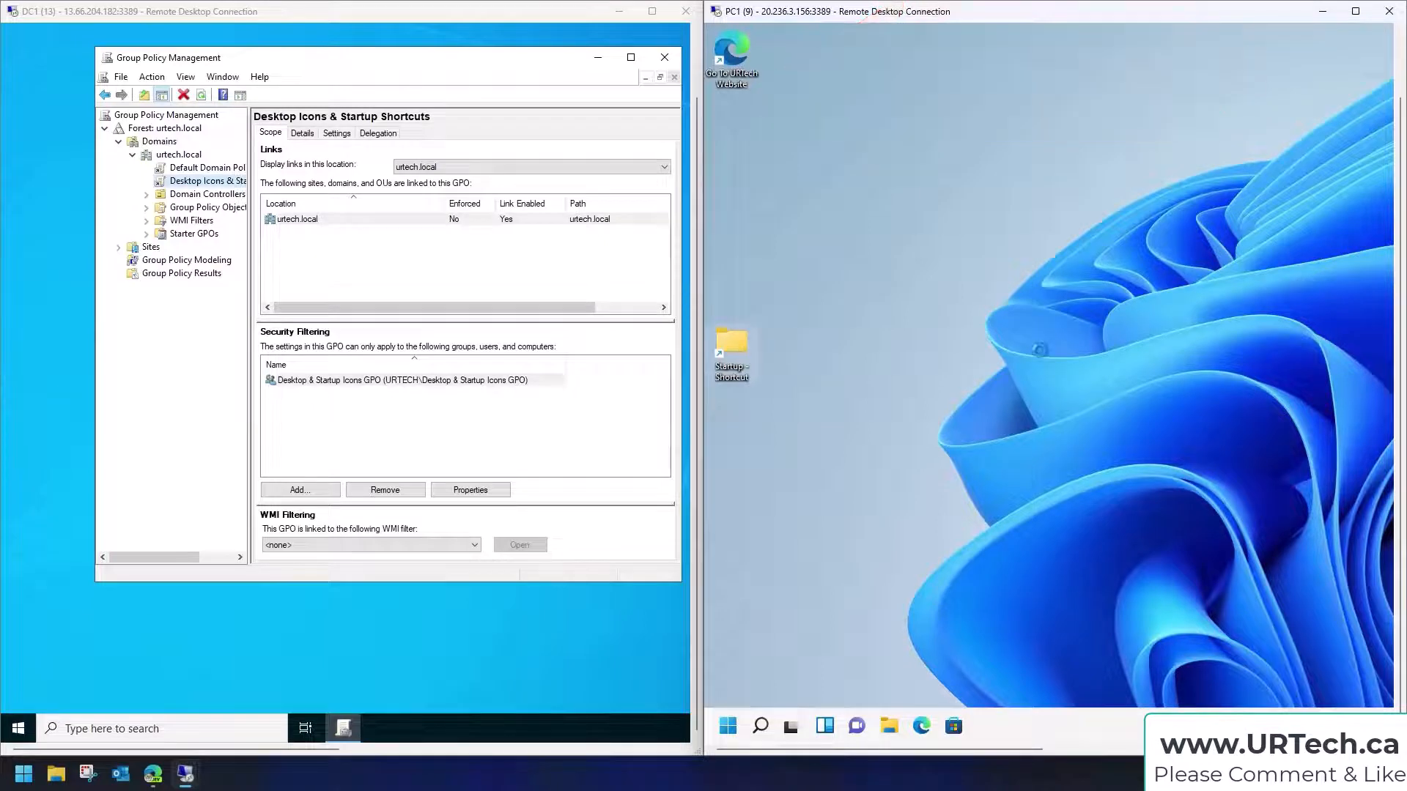
- Open the Startup shortcuts folder on PC1's desktop in File Explorer
{"action": "left_click", "coordinate": [888, 727]}
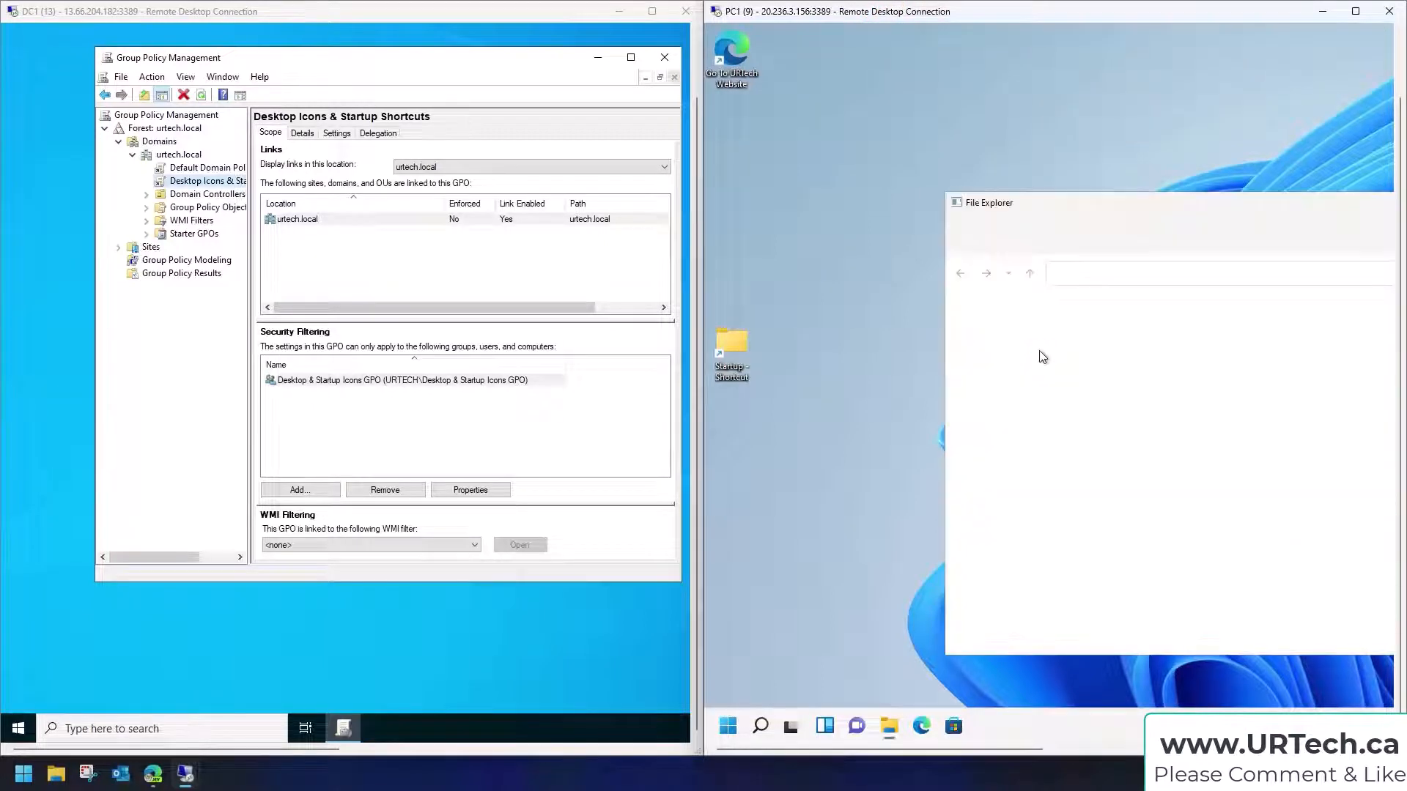